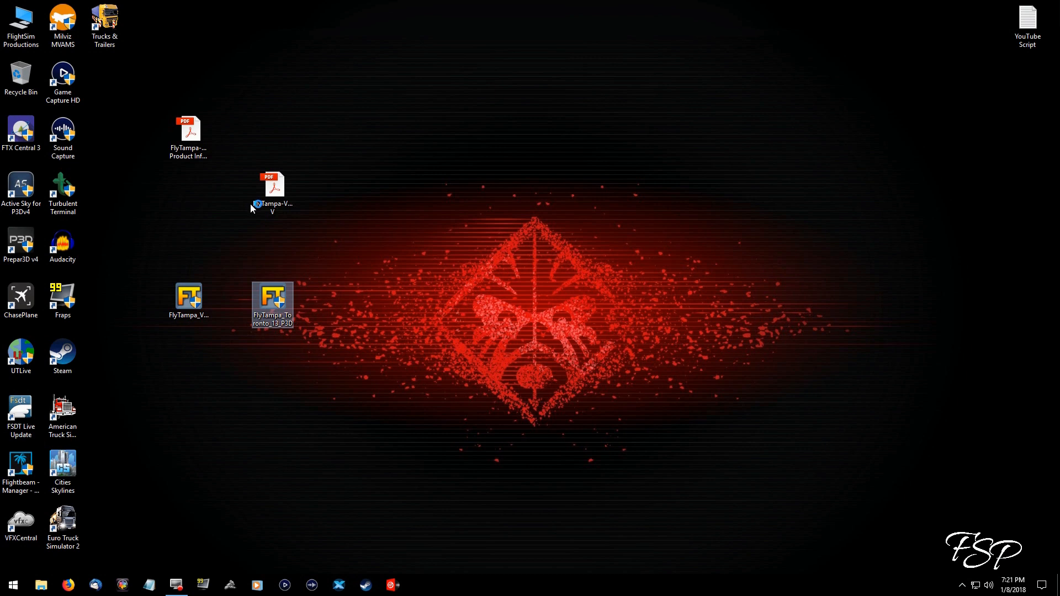
{"action": "mouse_move", "coordinate": [256, 205]}
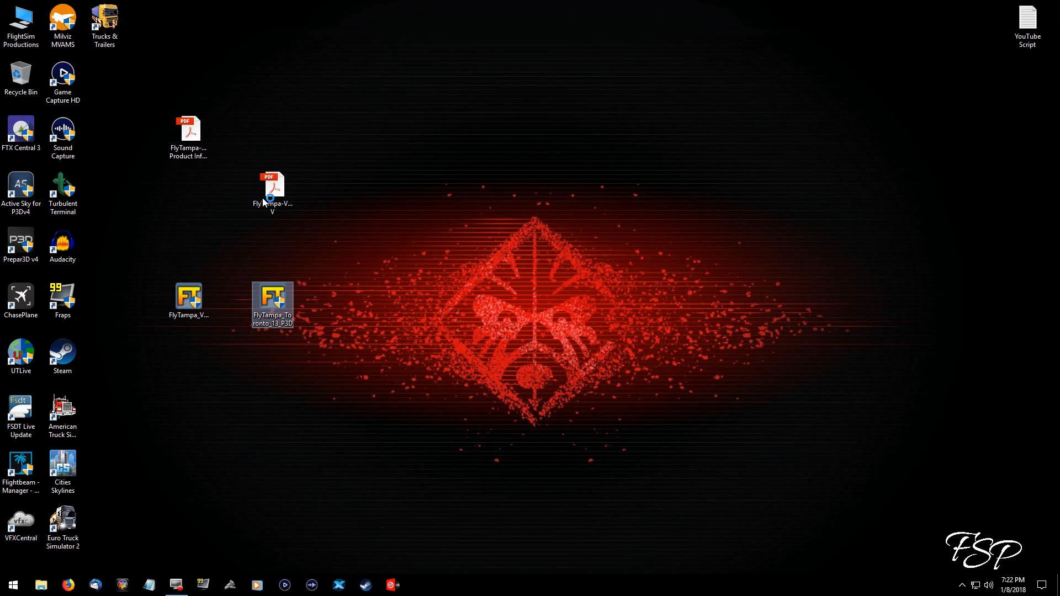
Install FlyTampa Toronto into the default Prepar3D folder, accepting the license and pasting the serial.
{"action": "left_click", "coordinate": [271, 192]}
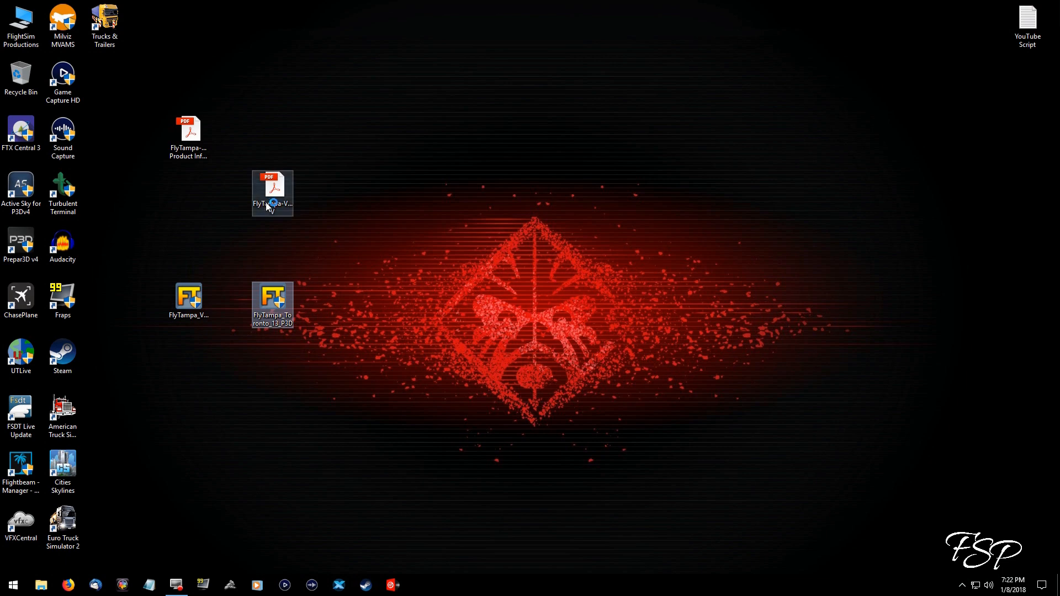
{"action": "double_click", "coordinate": [271, 305]}
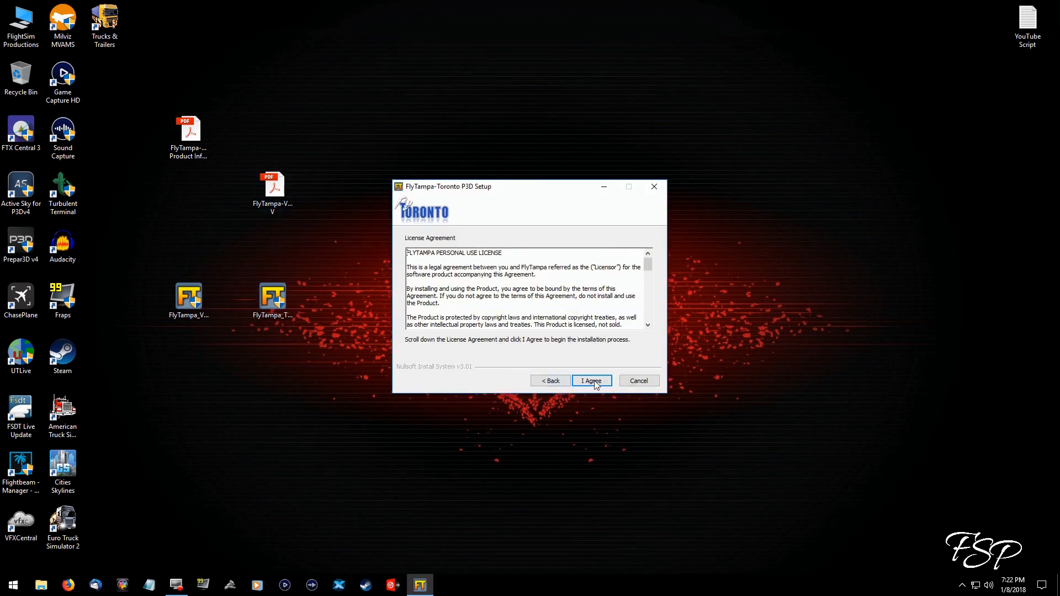
{"action": "left_click", "coordinate": [590, 380]}
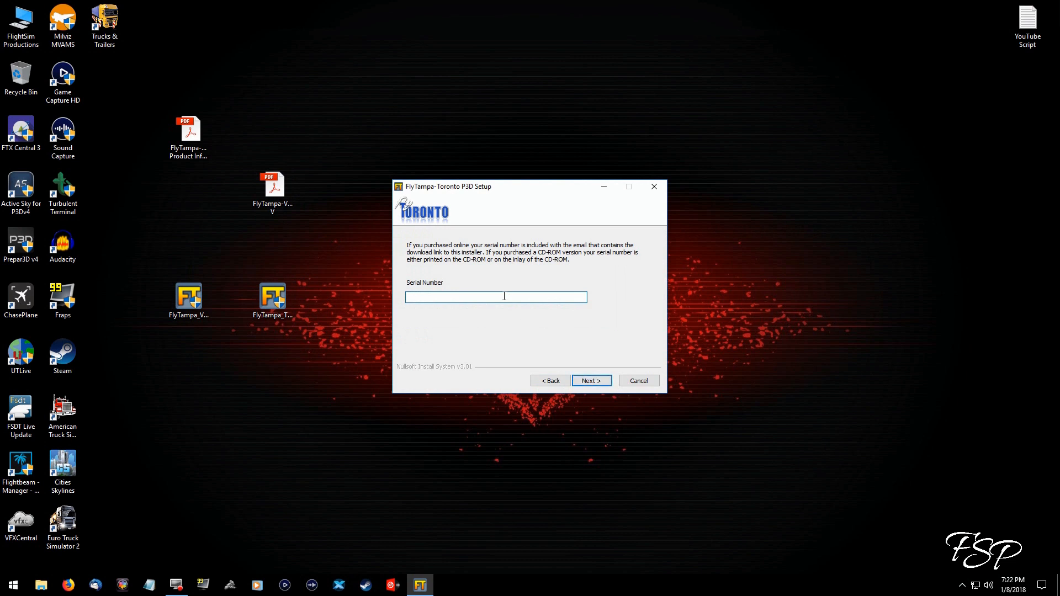
{"action": "right_click", "coordinate": [496, 297]}
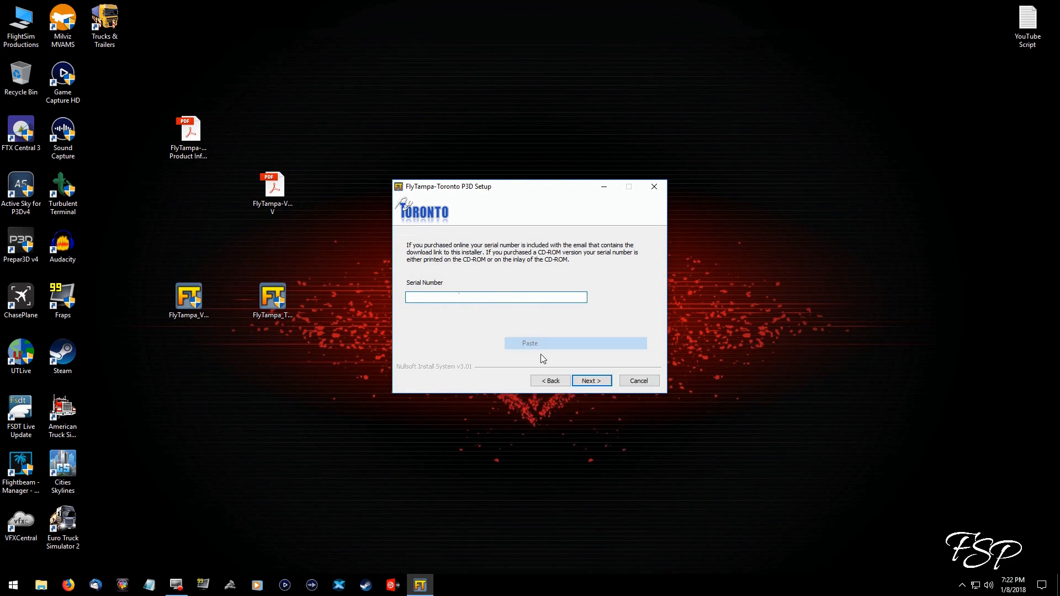
{"action": "left_click", "coordinate": [589, 380]}
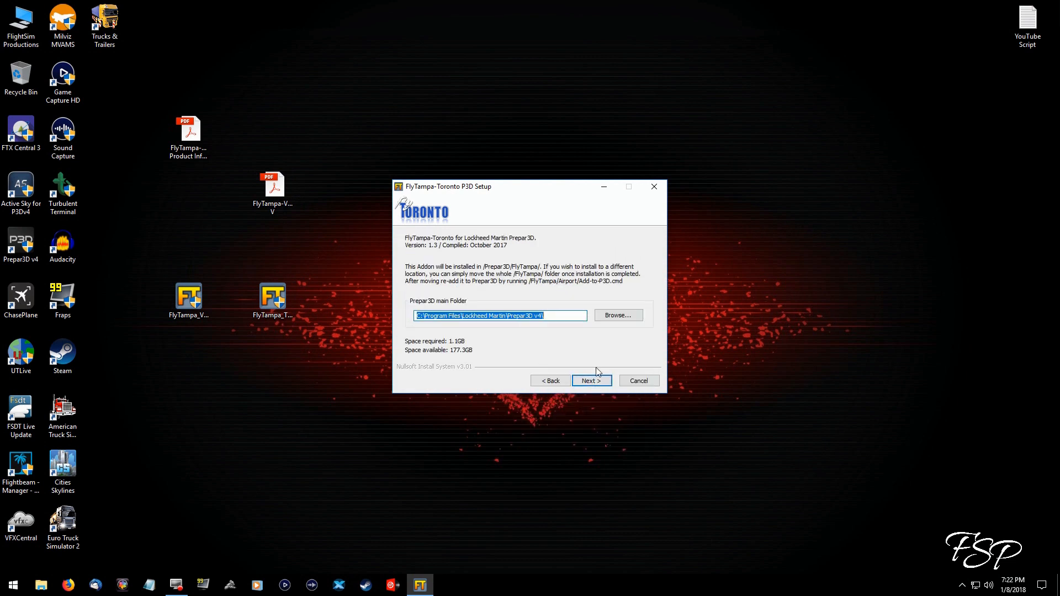
{"action": "left_click", "coordinate": [590, 380]}
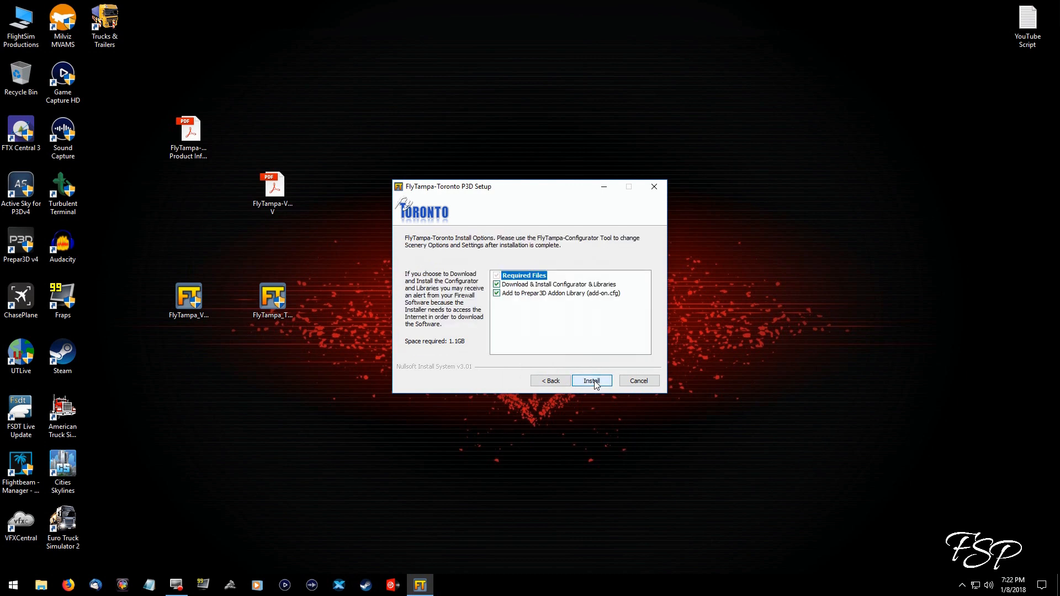
{"action": "left_click", "coordinate": [591, 381]}
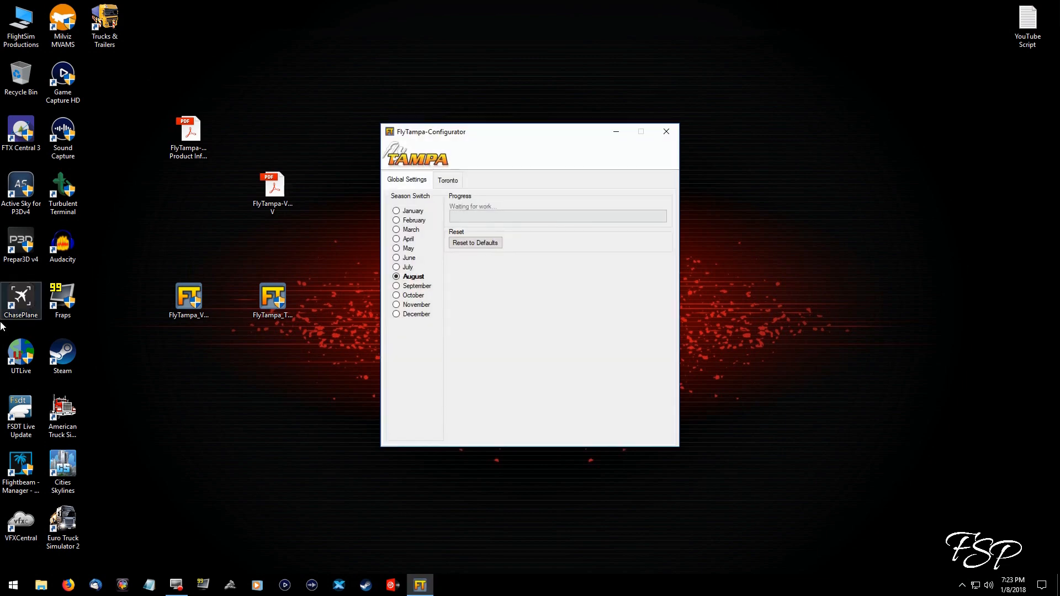
{"action": "mouse_move", "coordinate": [419, 230]}
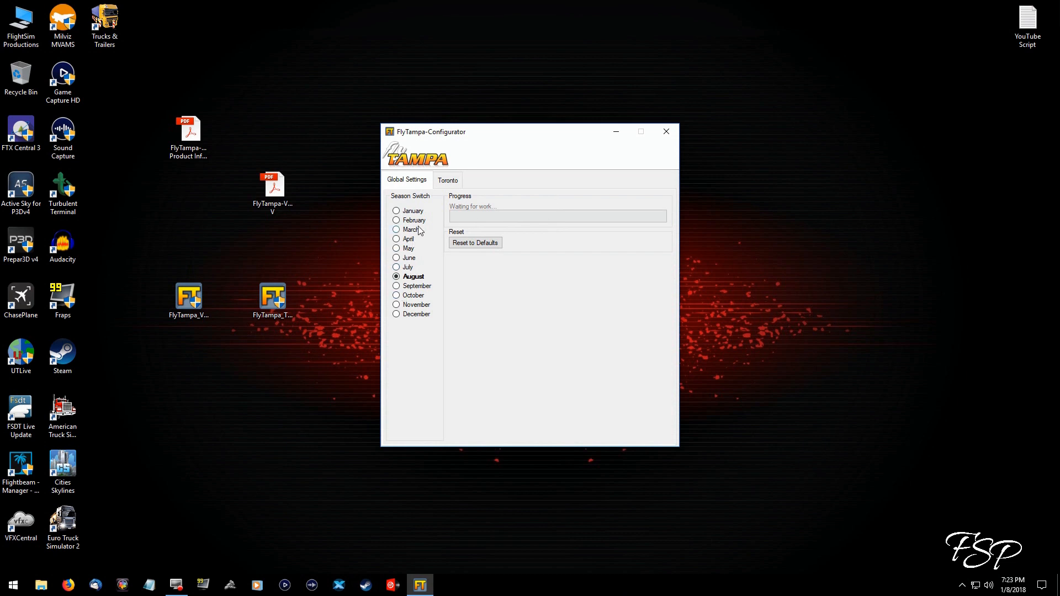
Set the Toronto terminal option to transparent glass with interiors.
{"action": "left_click", "coordinate": [448, 180]}
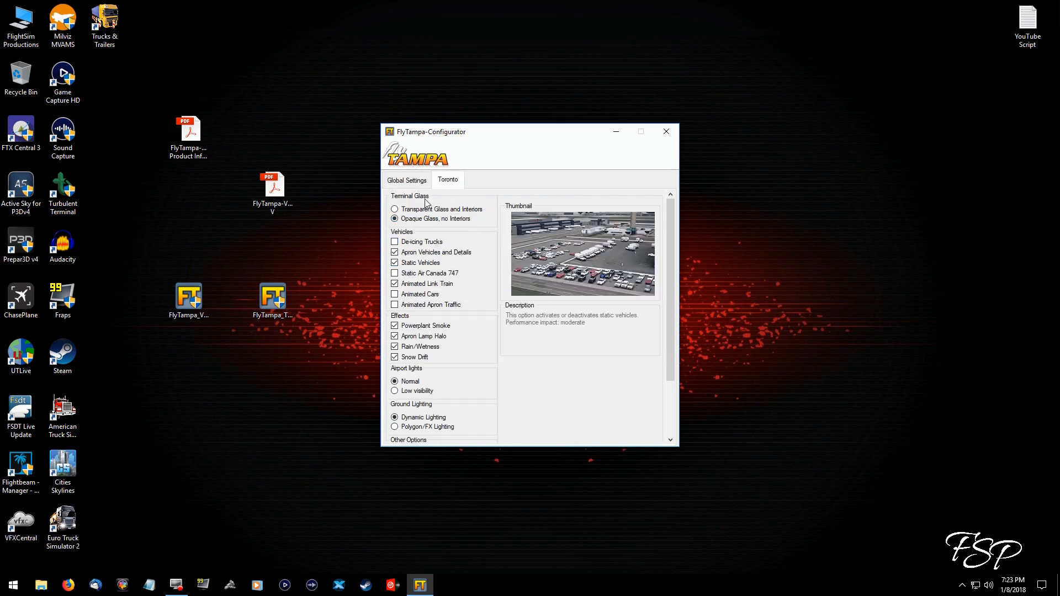
{"action": "left_click", "coordinate": [395, 209]}
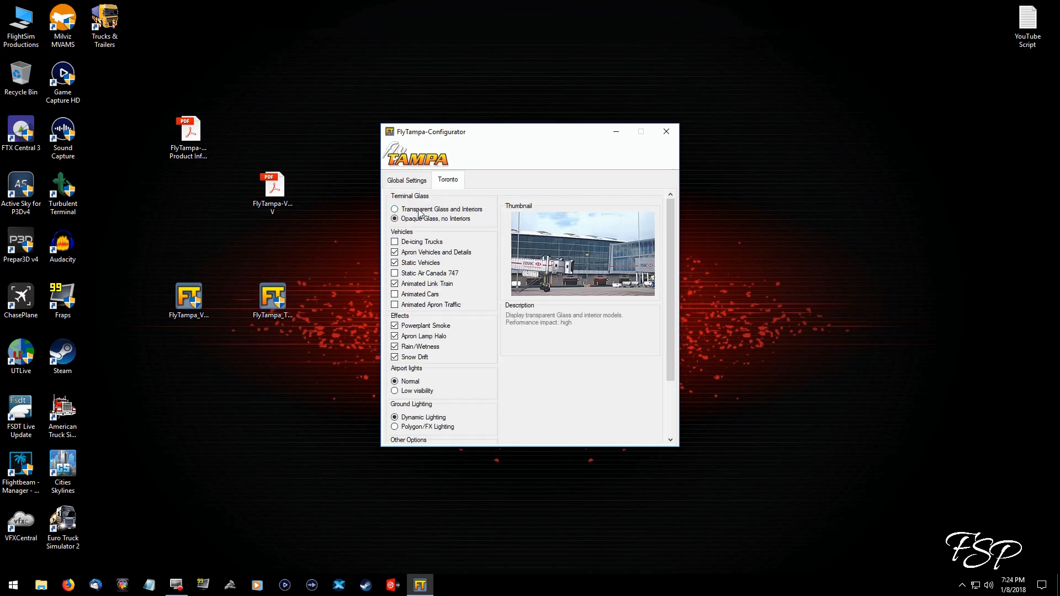
{"action": "left_click", "coordinate": [395, 208]}
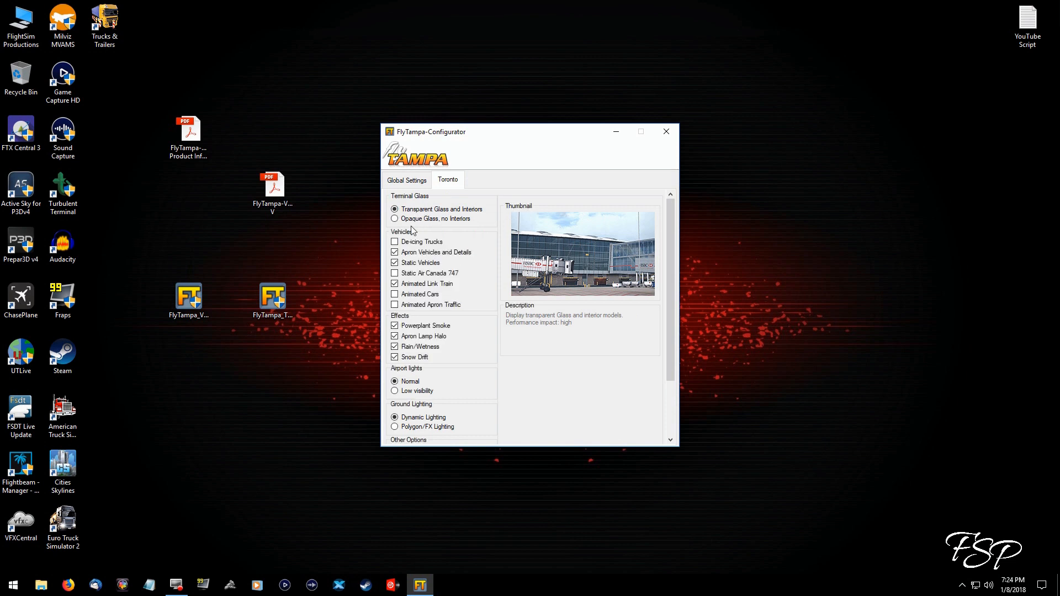
Enable de-icing trucks, static 747, animated cars and apron traffic, use low-visibility lights, and close.
{"action": "left_click", "coordinate": [395, 283]}
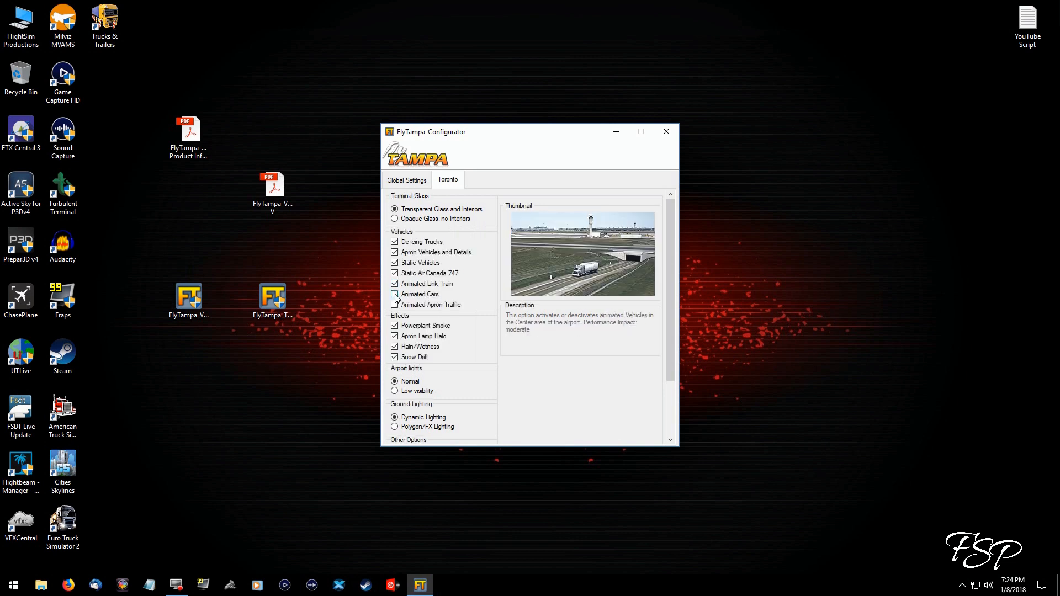
{"action": "left_click", "coordinate": [394, 295]}
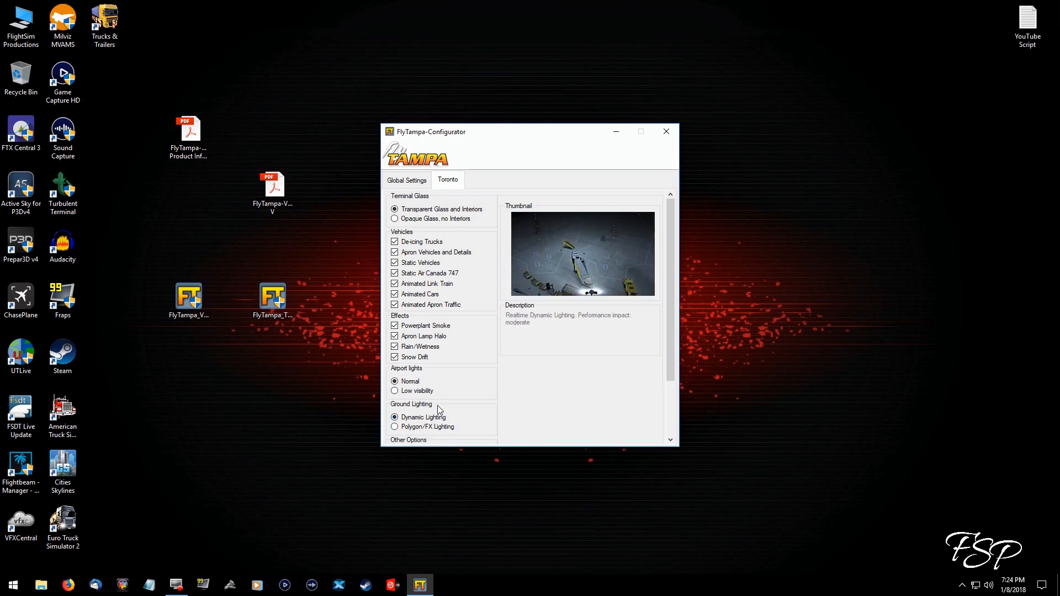
{"action": "left_click", "coordinate": [395, 382]}
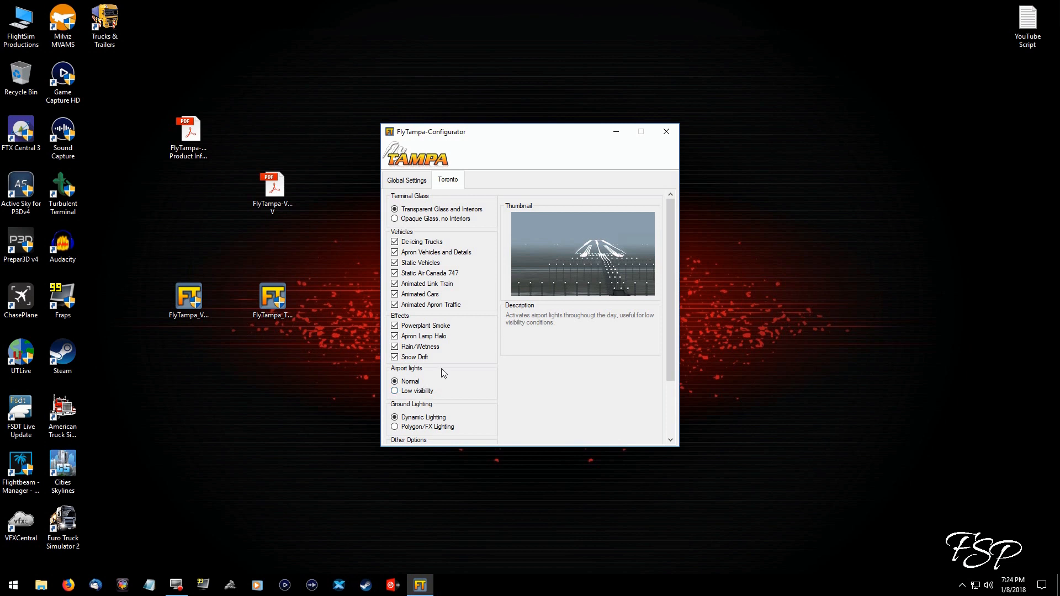
{"action": "mouse_move", "coordinate": [433, 385]}
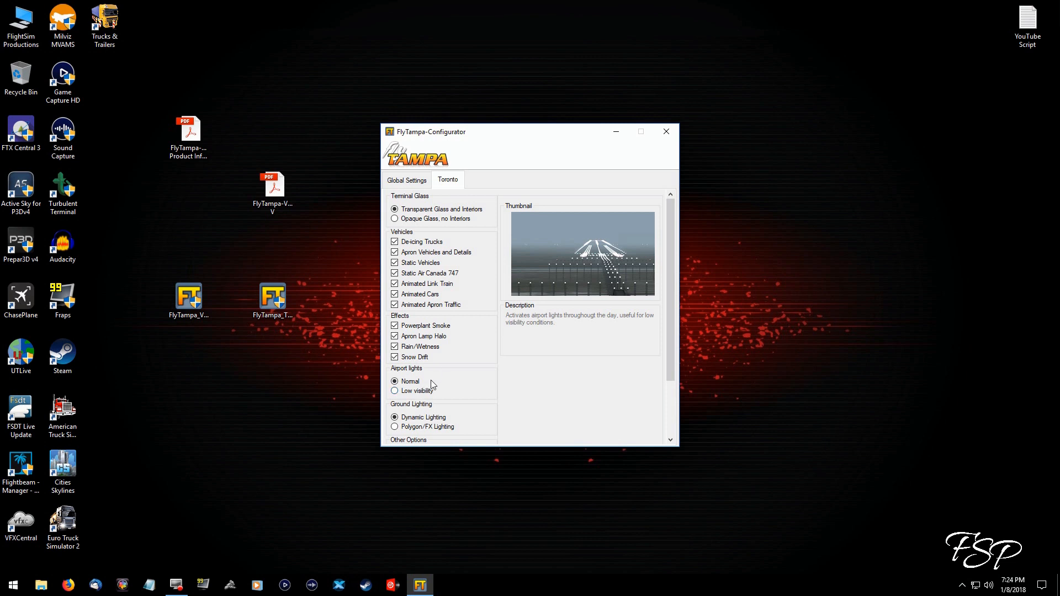
{"action": "left_click", "coordinate": [395, 391]}
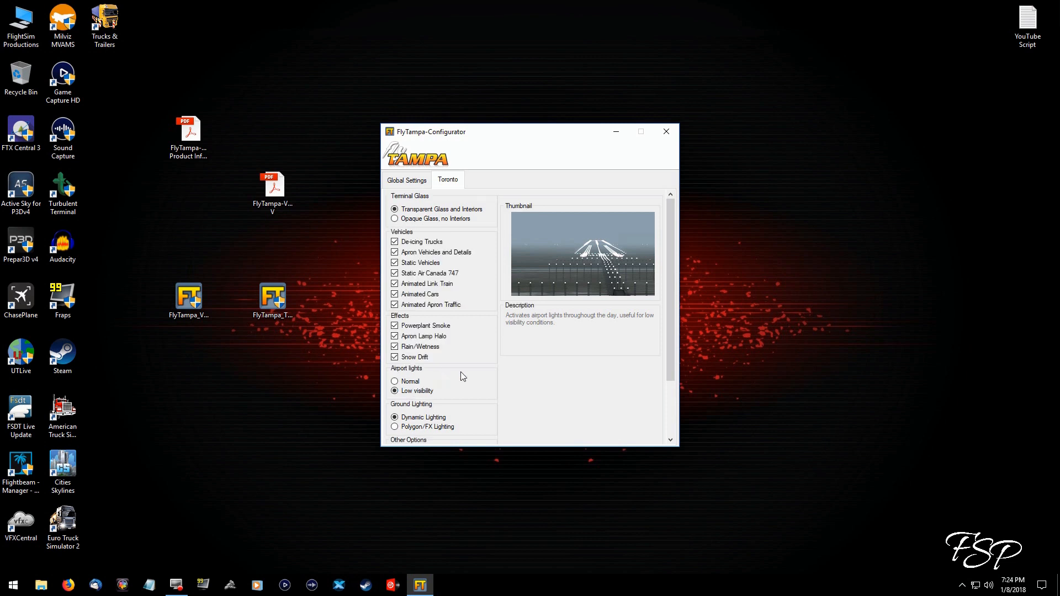
{"action": "left_click", "coordinate": [395, 380]}
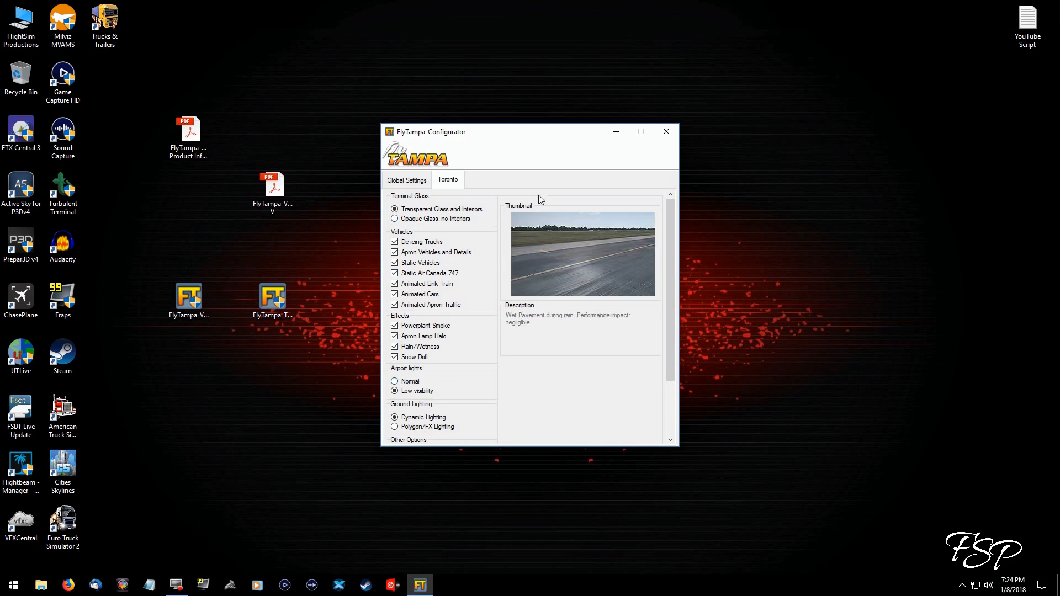
{"action": "left_click", "coordinate": [665, 131]}
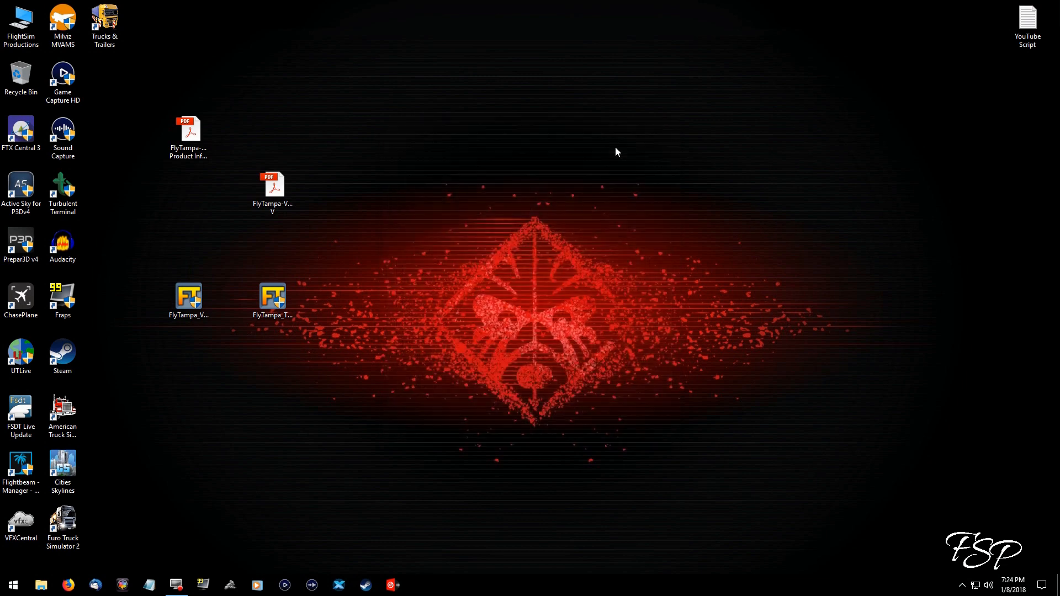
Browse to C:\Program Files\Lockheed Martin\Prepar3D v4\FlyTampa, then open a second drives window.
{"action": "left_click", "coordinate": [40, 585]}
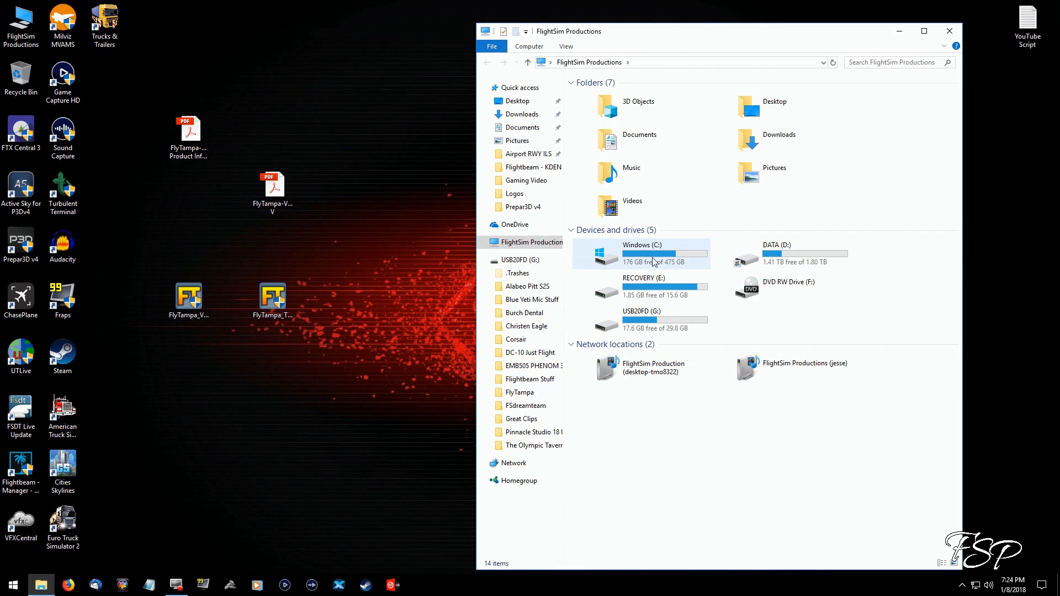
{"action": "double_click", "coordinate": [652, 253]}
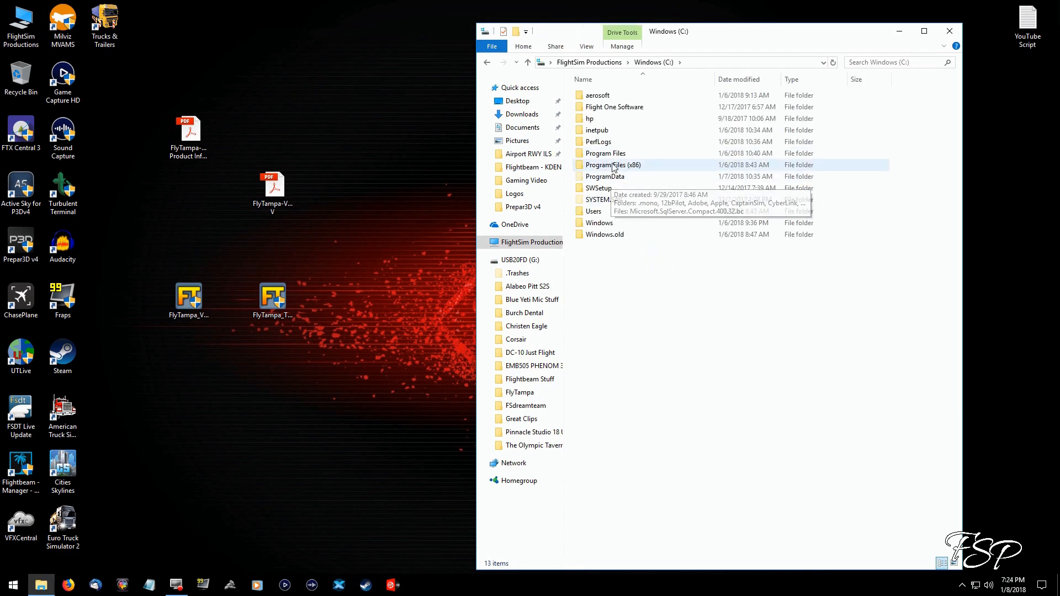
{"action": "double_click", "coordinate": [606, 153]}
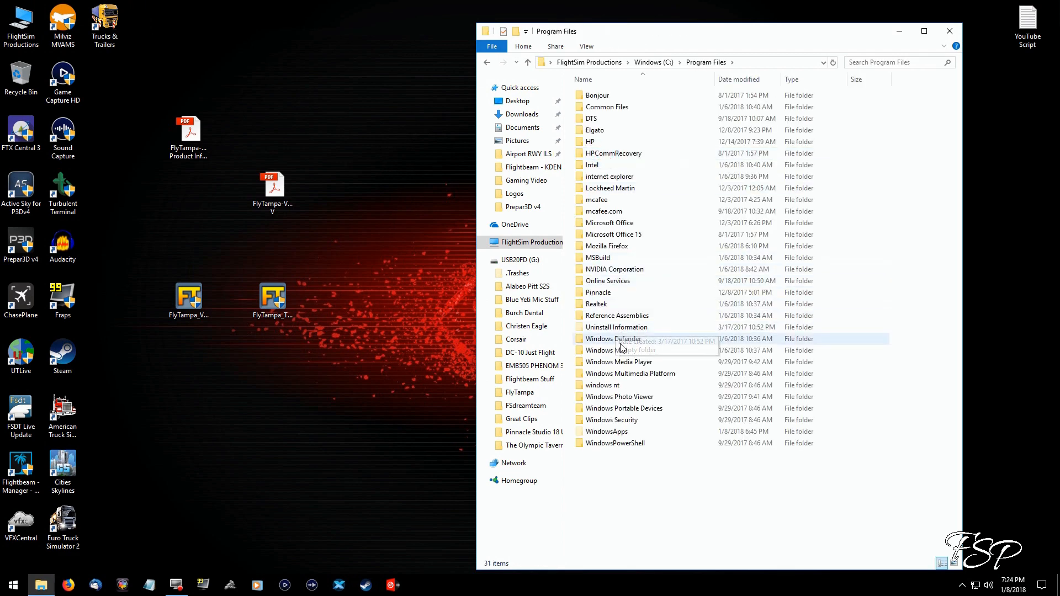
{"action": "double_click", "coordinate": [610, 188]}
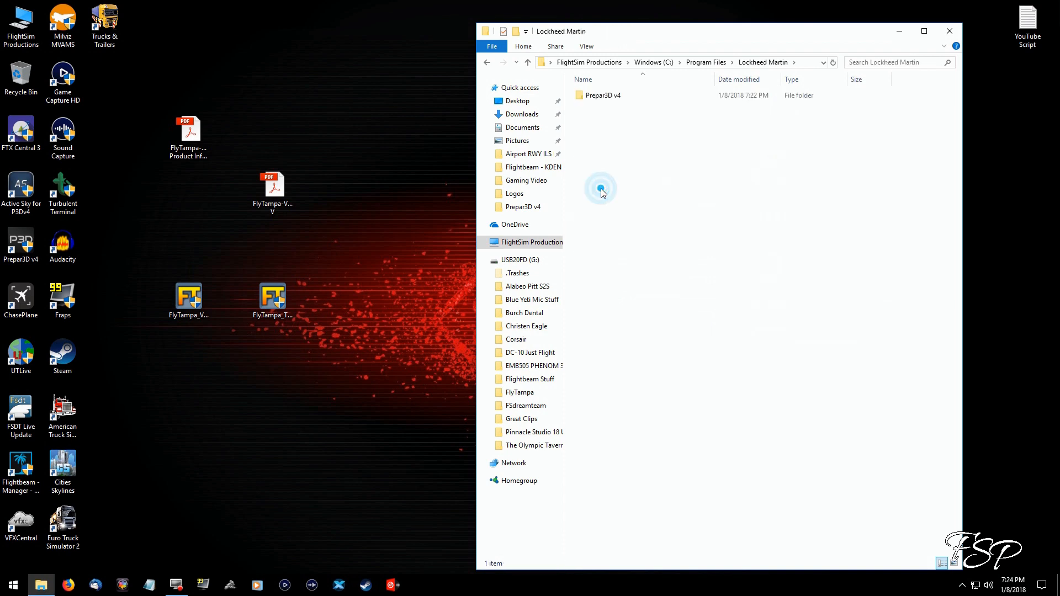
{"action": "double_click", "coordinate": [603, 94]}
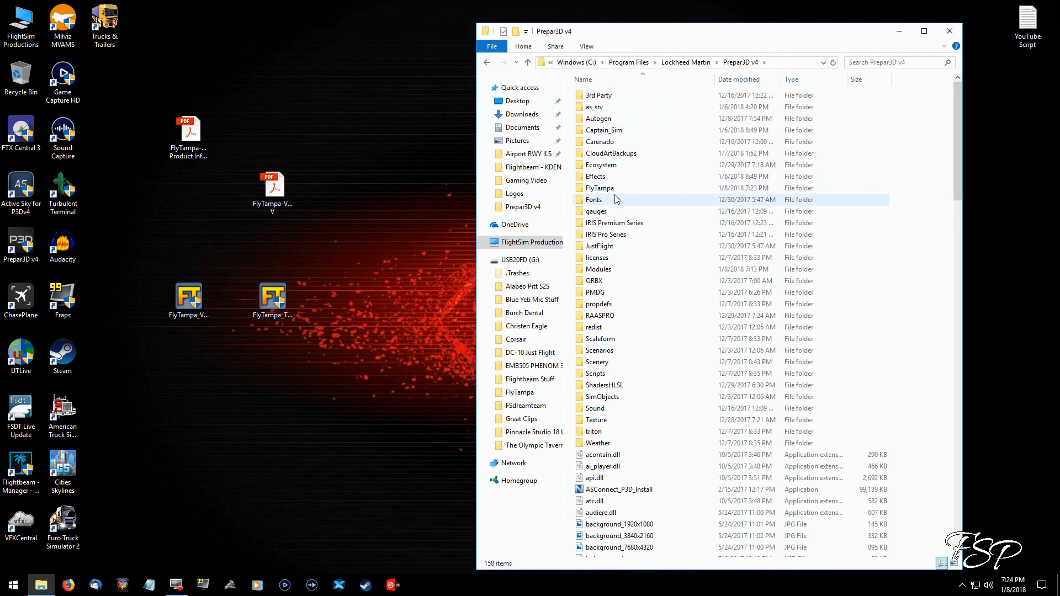
{"action": "double_click", "coordinate": [600, 187]}
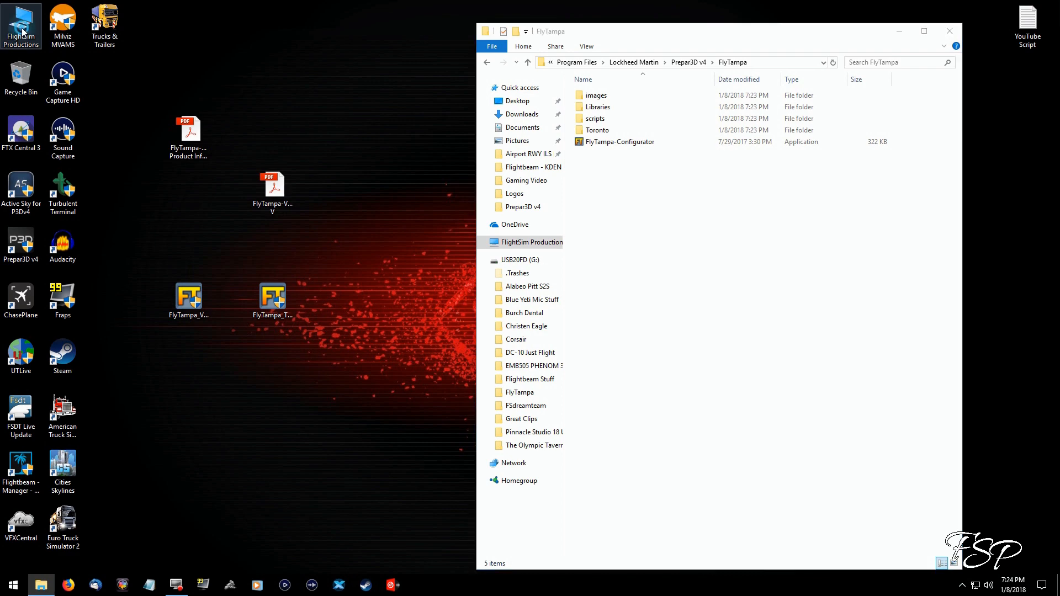
{"action": "left_click", "coordinate": [540, 242]}
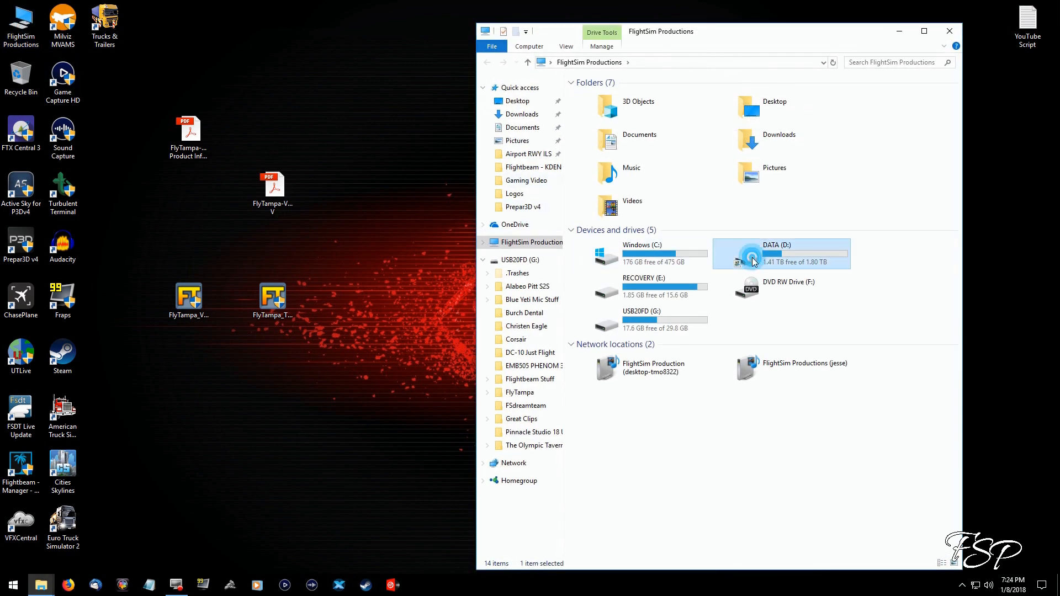
Open D:\Lockheed Martin\Prepar3D v4\FlyTampa in the second Explorer window.
{"action": "double_click", "coordinate": [777, 253]}
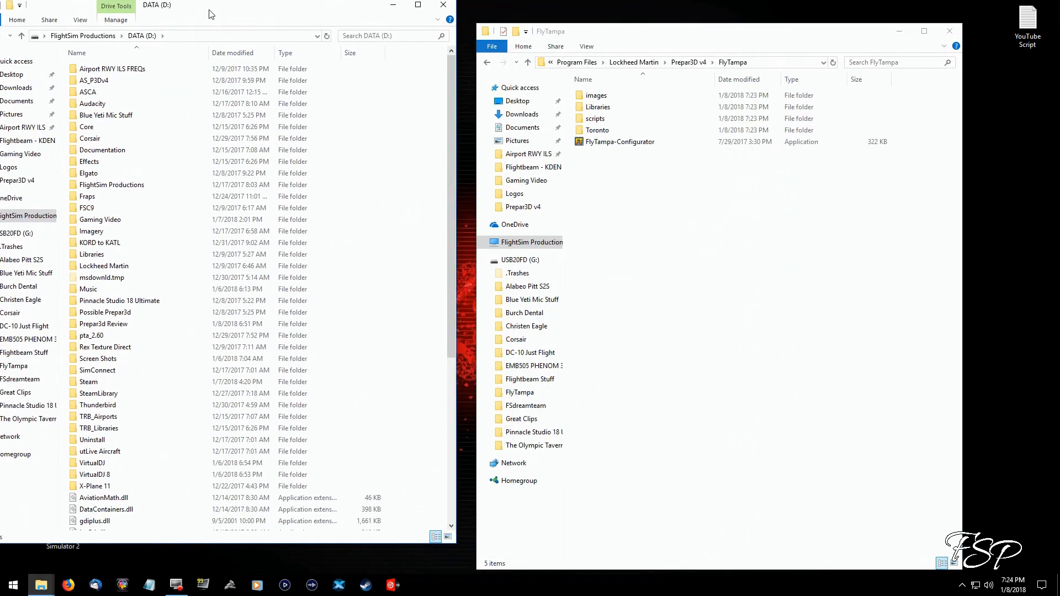
{"action": "left_click", "coordinate": [135, 272]}
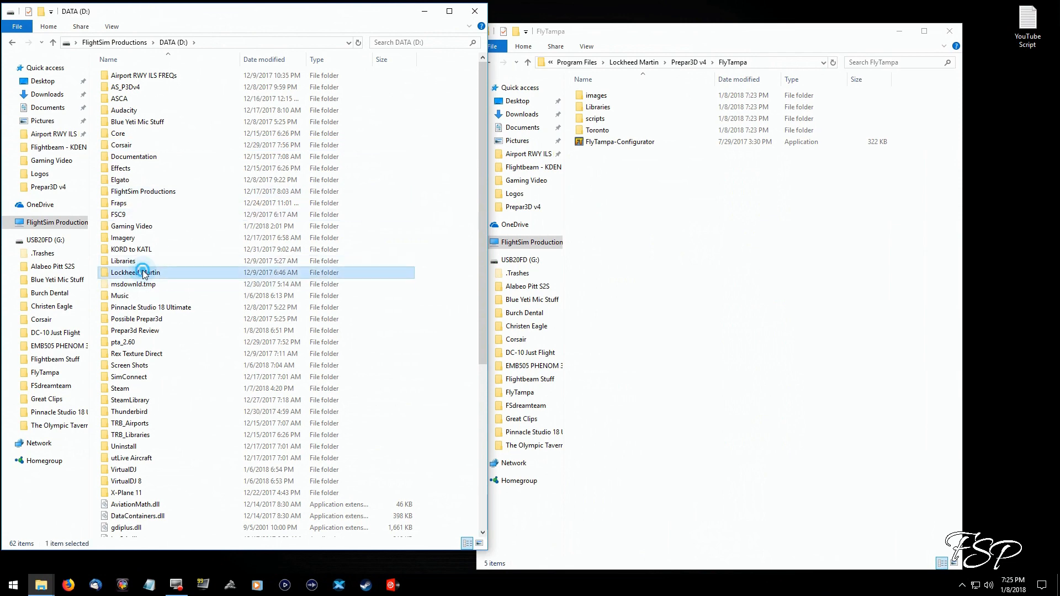
{"action": "double_click", "coordinate": [135, 272]}
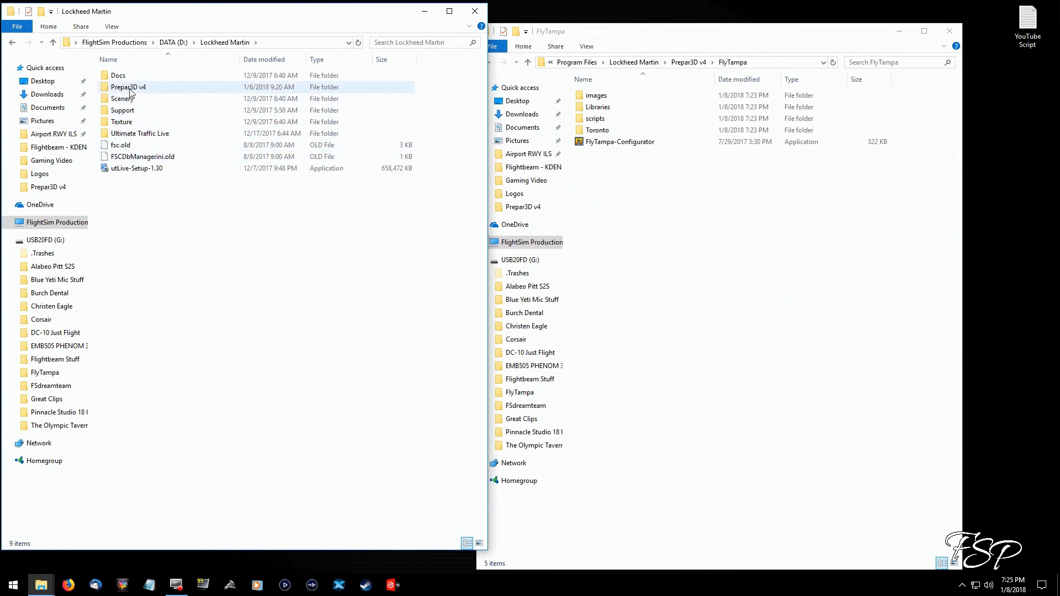
{"action": "double_click", "coordinate": [128, 87]}
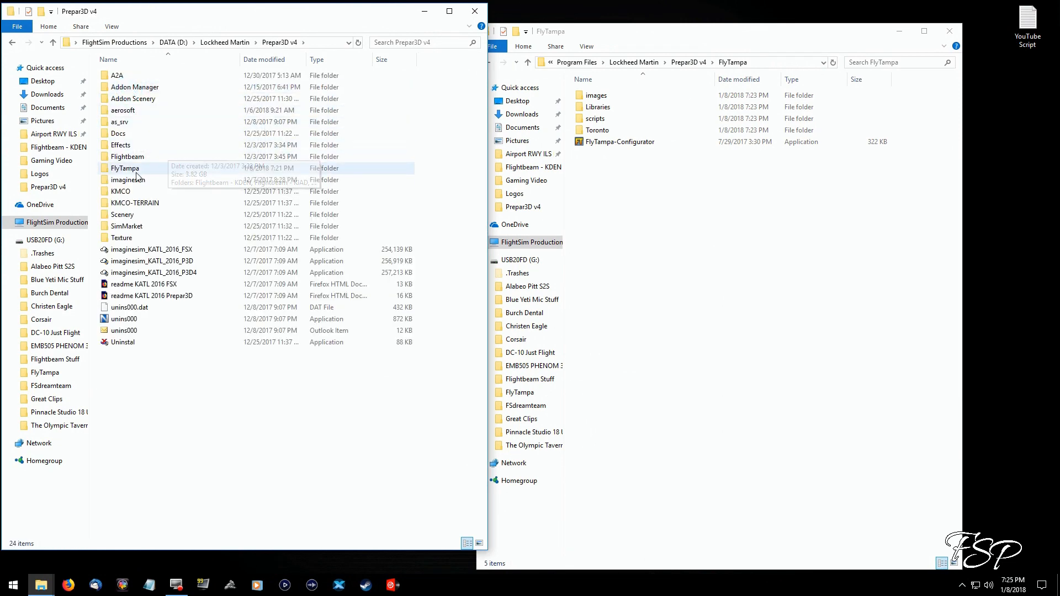
{"action": "double_click", "coordinate": [125, 168]}
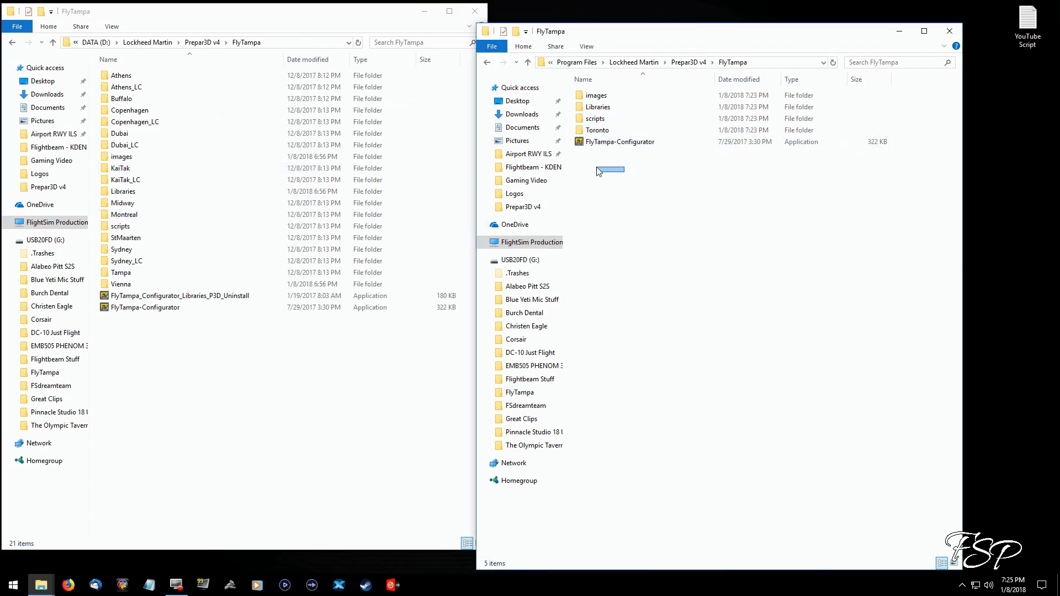
Copy the Toronto folder and FlyTampa-Configurator from the C: FlyTampa folder to D:.
{"action": "left_click", "coordinate": [619, 141]}
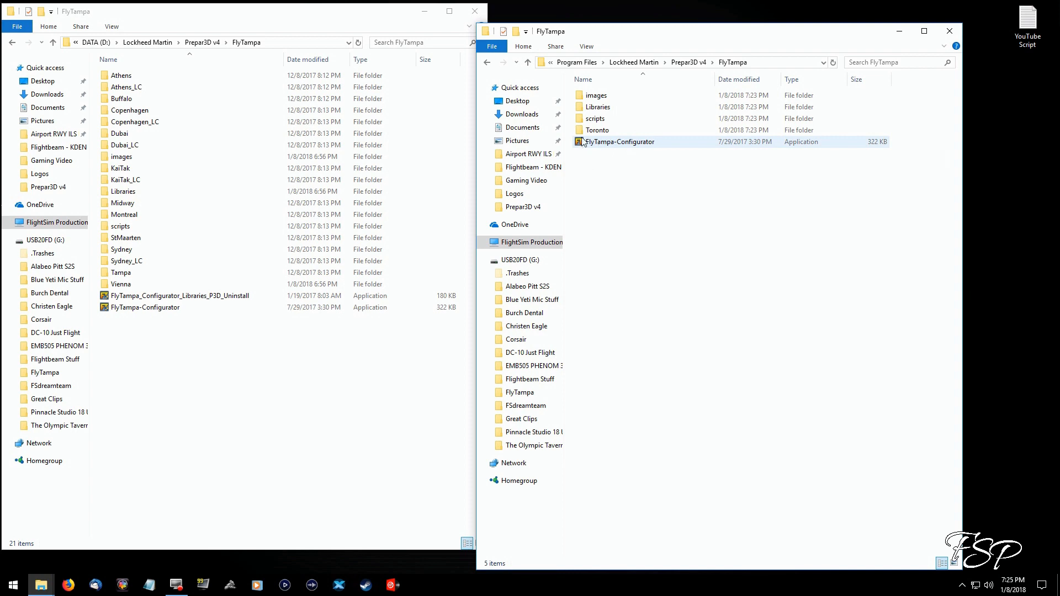
{"action": "left_click", "coordinate": [597, 129]}
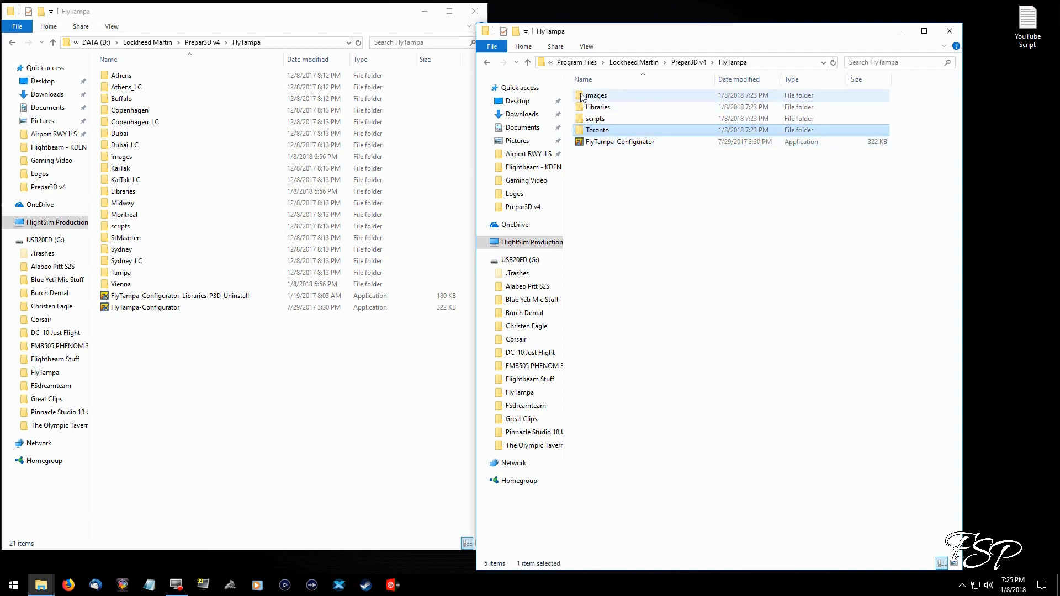
{"action": "double_click", "coordinate": [596, 94]}
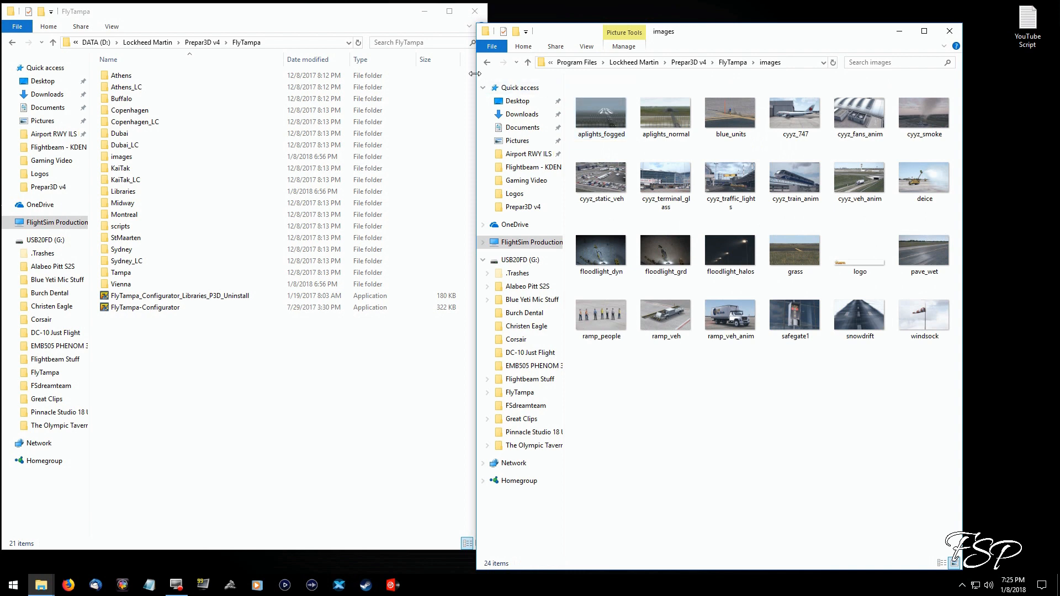
{"action": "left_click", "coordinate": [600, 108]}
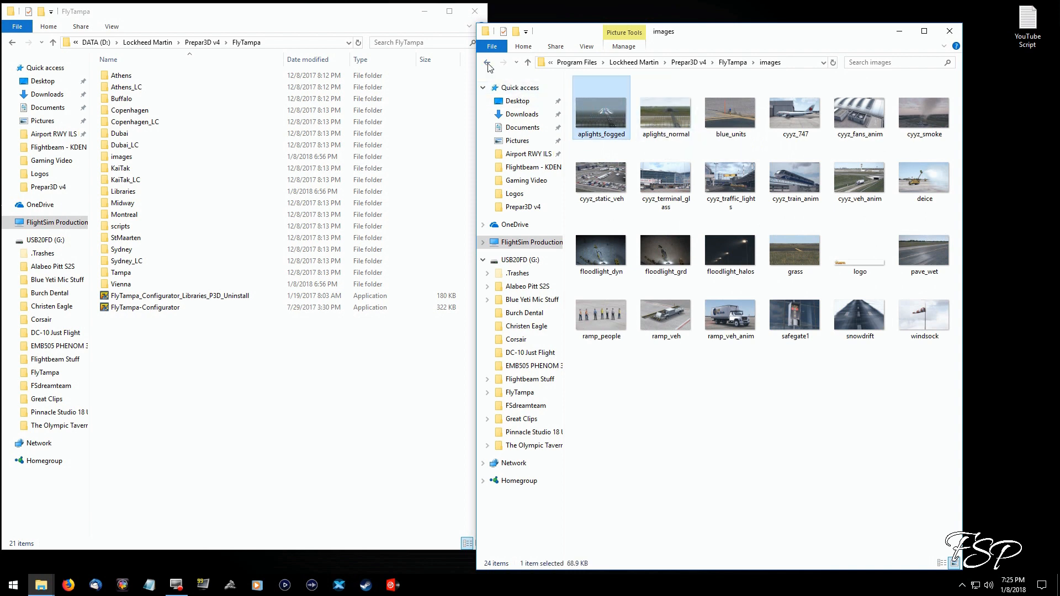
{"action": "left_click", "coordinate": [487, 63]}
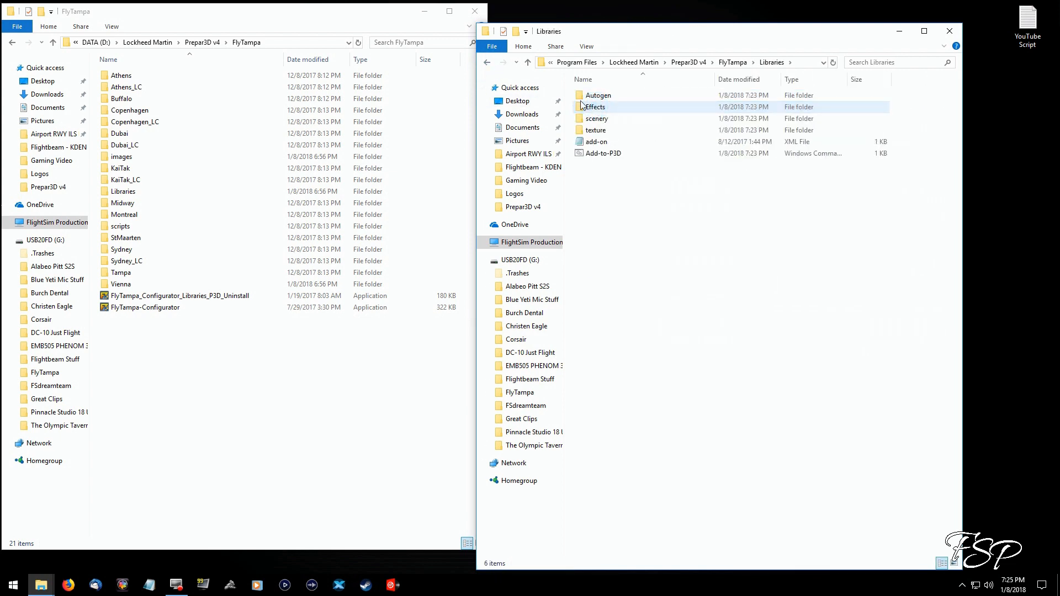
{"action": "left_click", "coordinate": [488, 61]}
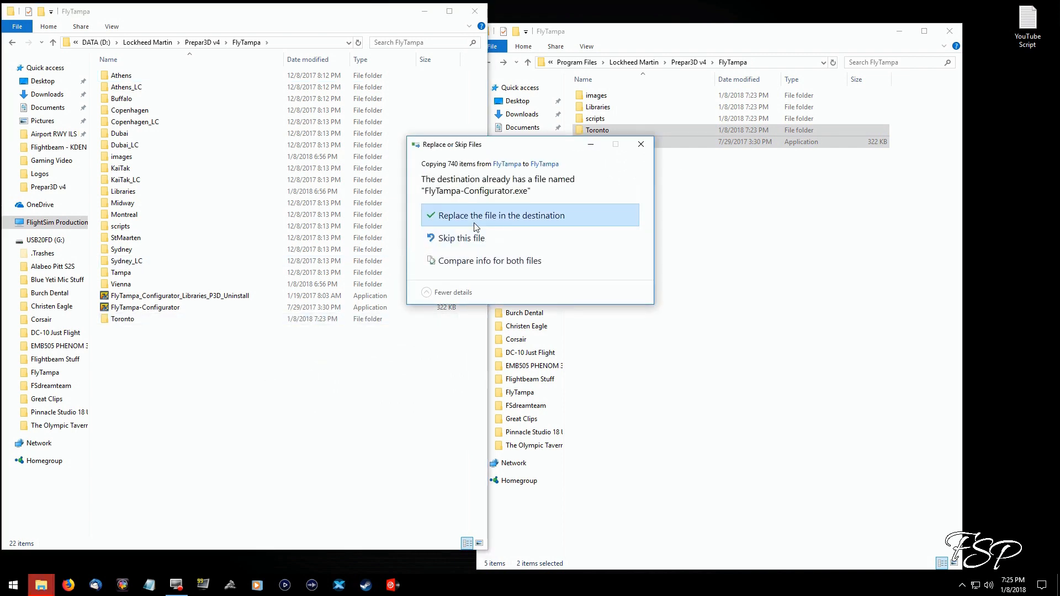
Overwrite the configurator on D:, run Toronto's Add-to-P3D script, and close the D: window.
{"action": "left_click", "coordinate": [500, 215]}
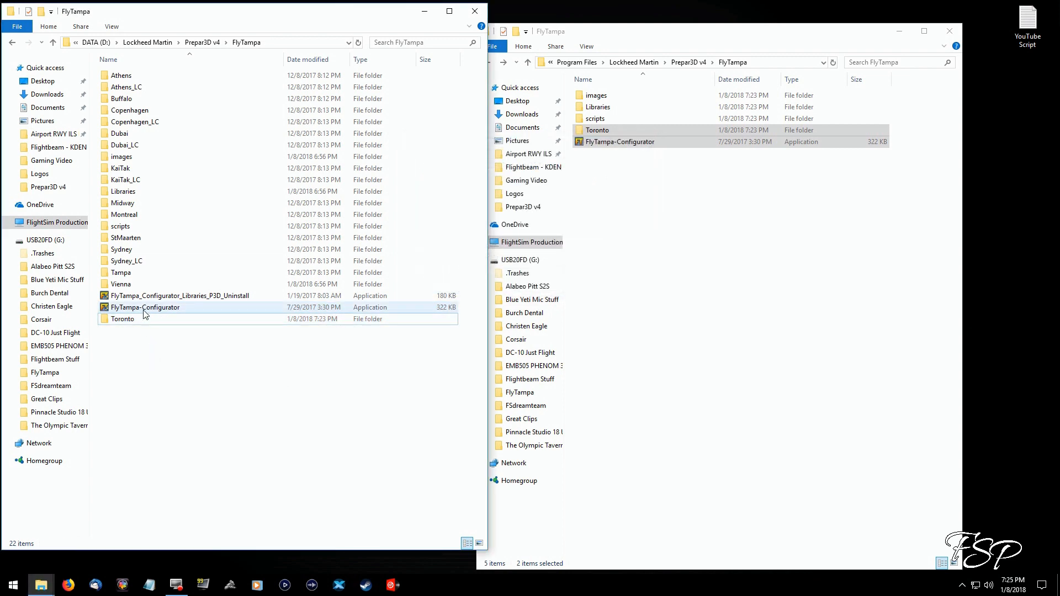
{"action": "double_click", "coordinate": [122, 318]}
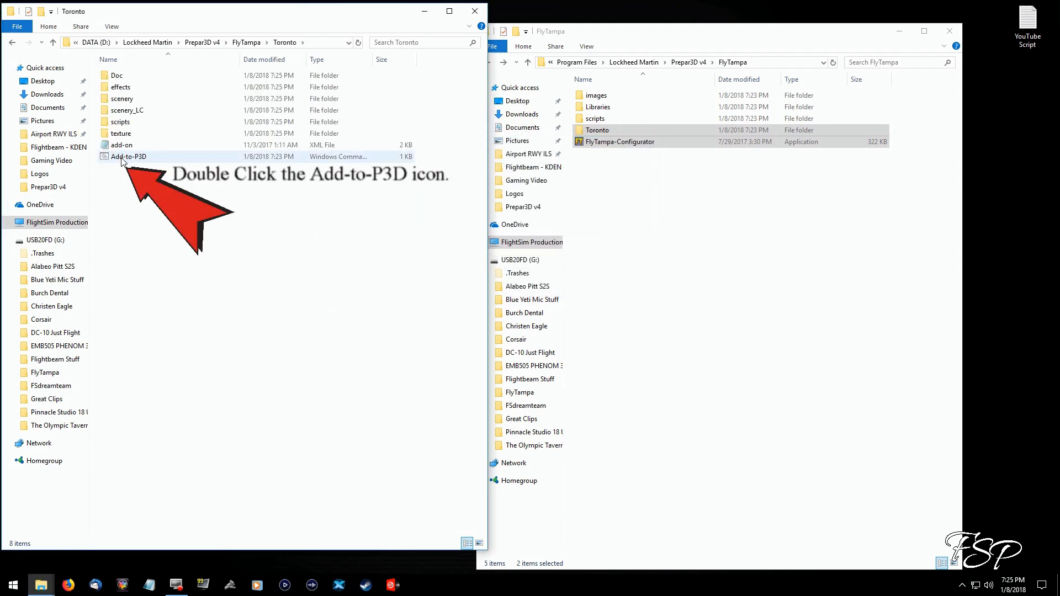
{"action": "double_click", "coordinate": [123, 156]}
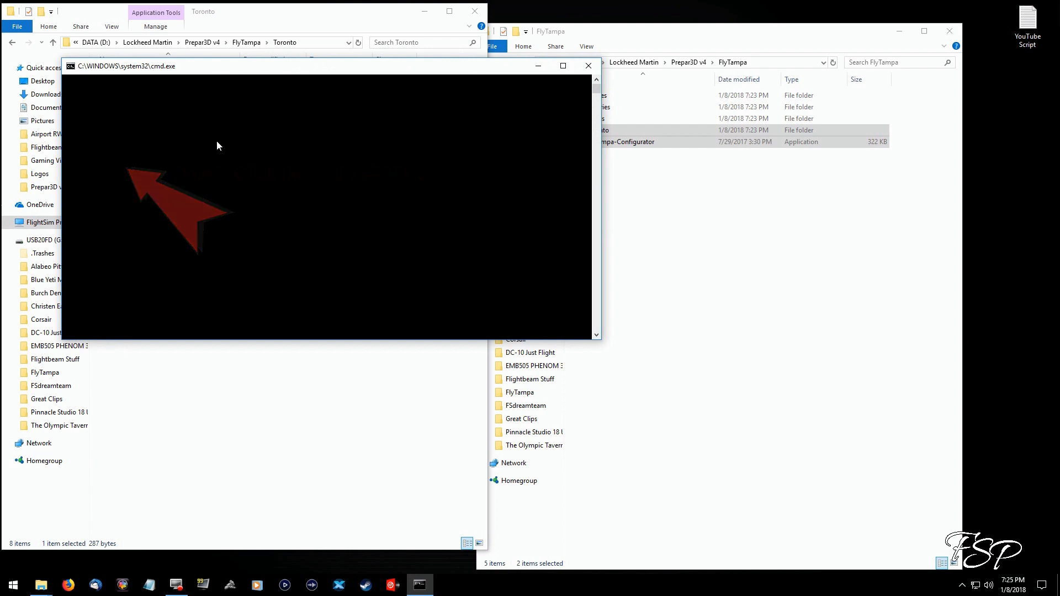
{"action": "left_click", "coordinate": [588, 65]}
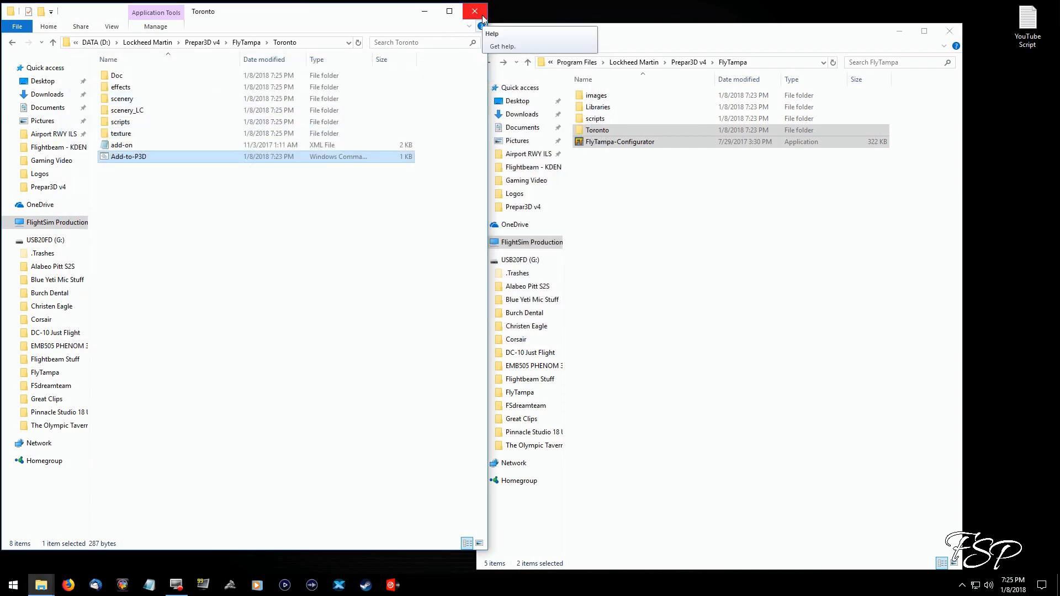
{"action": "left_click", "coordinate": [475, 11]}
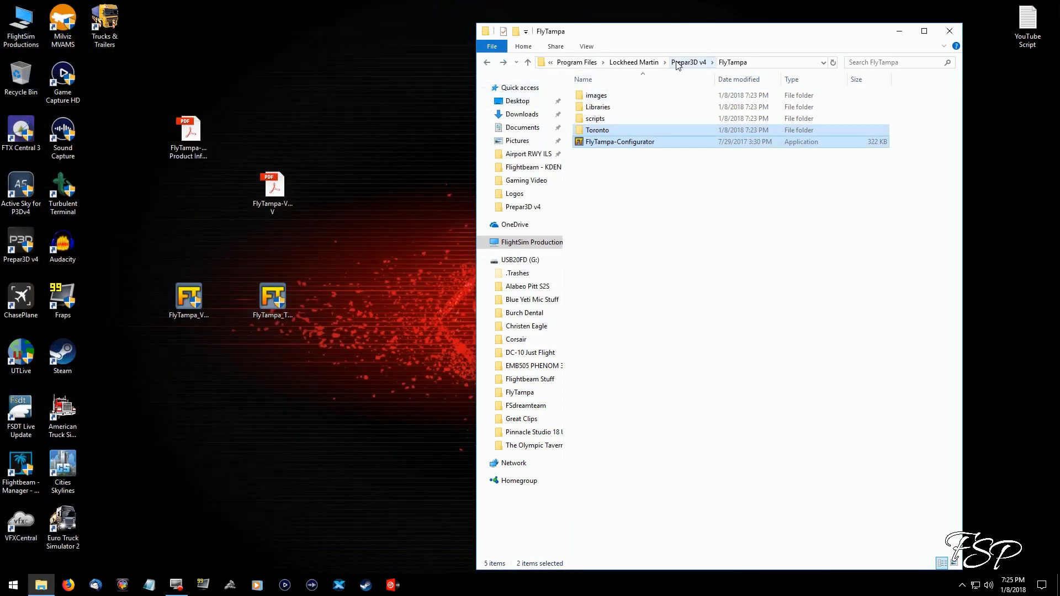
Permanently delete the old FlyTampa folder from Prepar3D v4 on C:.
{"action": "left_click", "coordinate": [689, 61]}
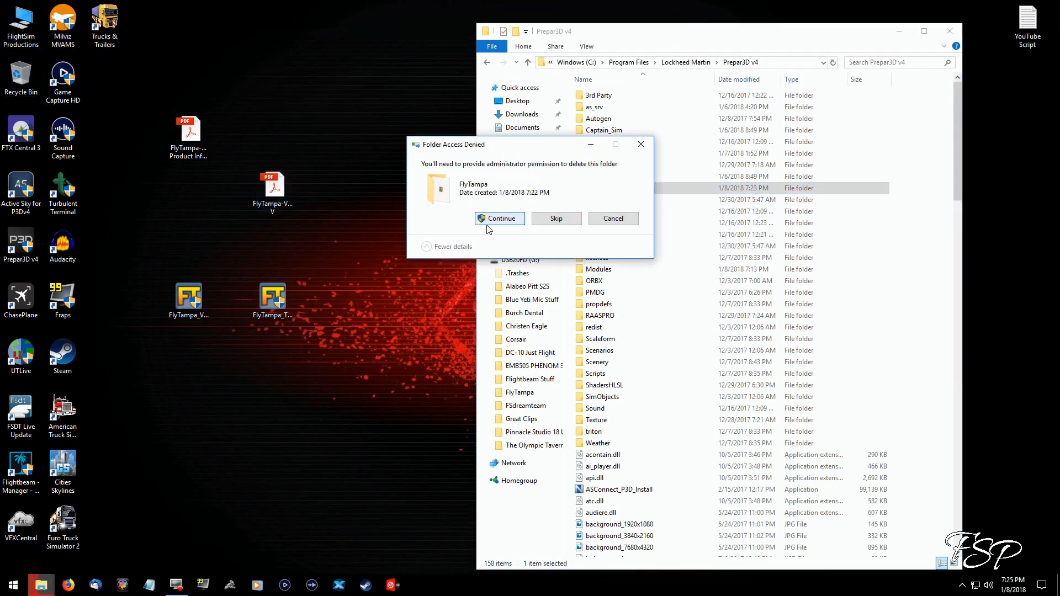
{"action": "left_click", "coordinate": [499, 218]}
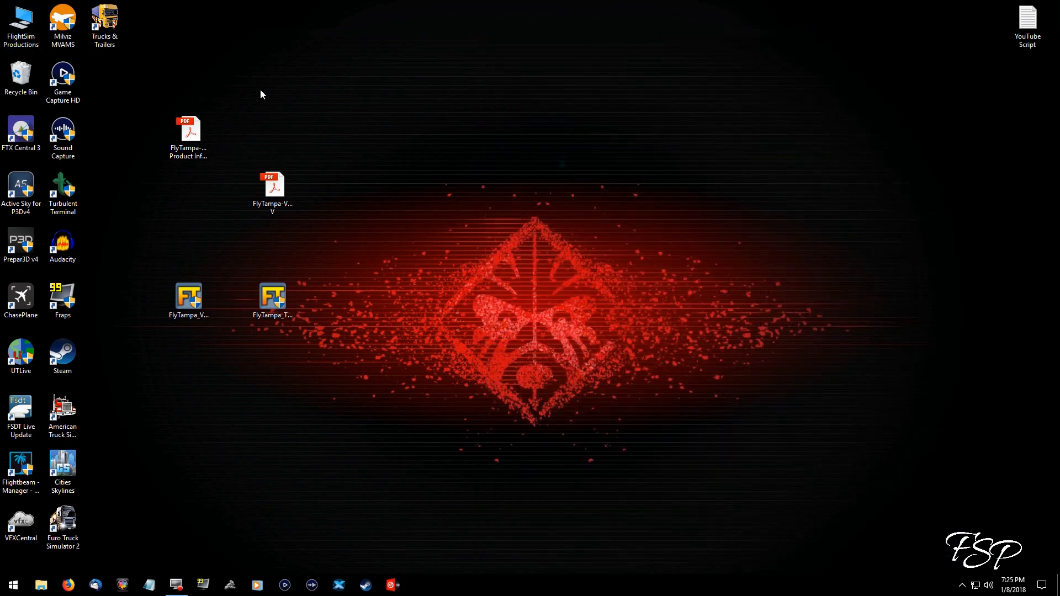
{"action": "left_click", "coordinate": [21, 74]}
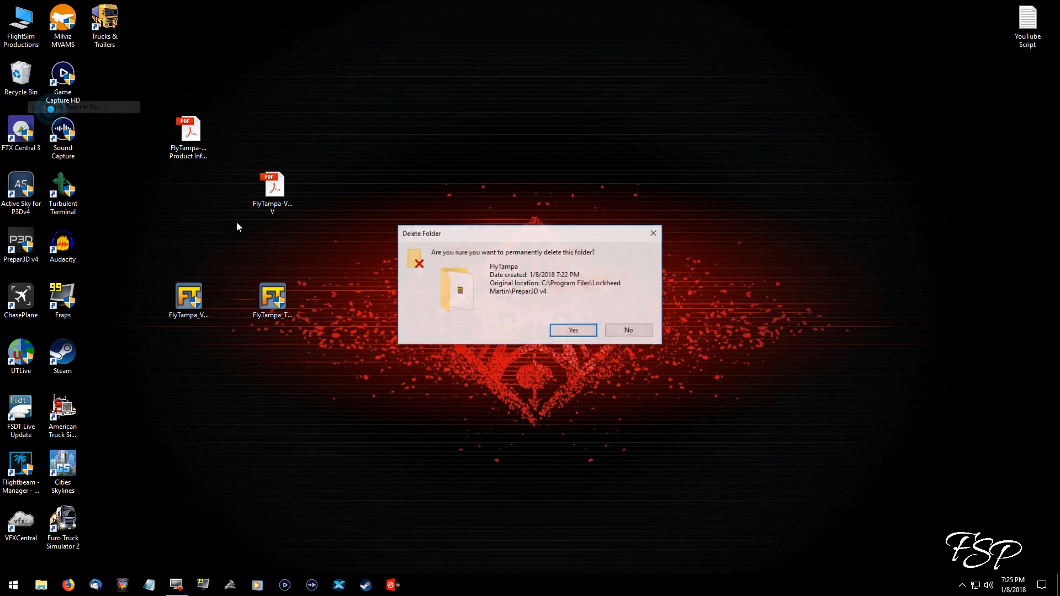
{"action": "left_click", "coordinate": [572, 331]}
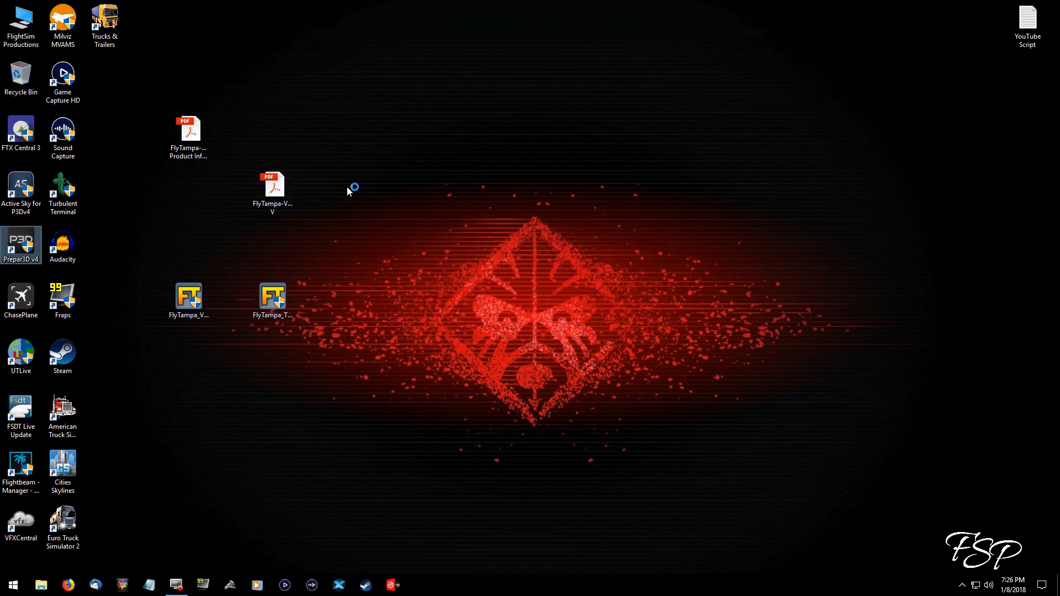
Launch Prepar3D v4 from its desktop shortcut.
{"action": "double_click", "coordinate": [21, 245]}
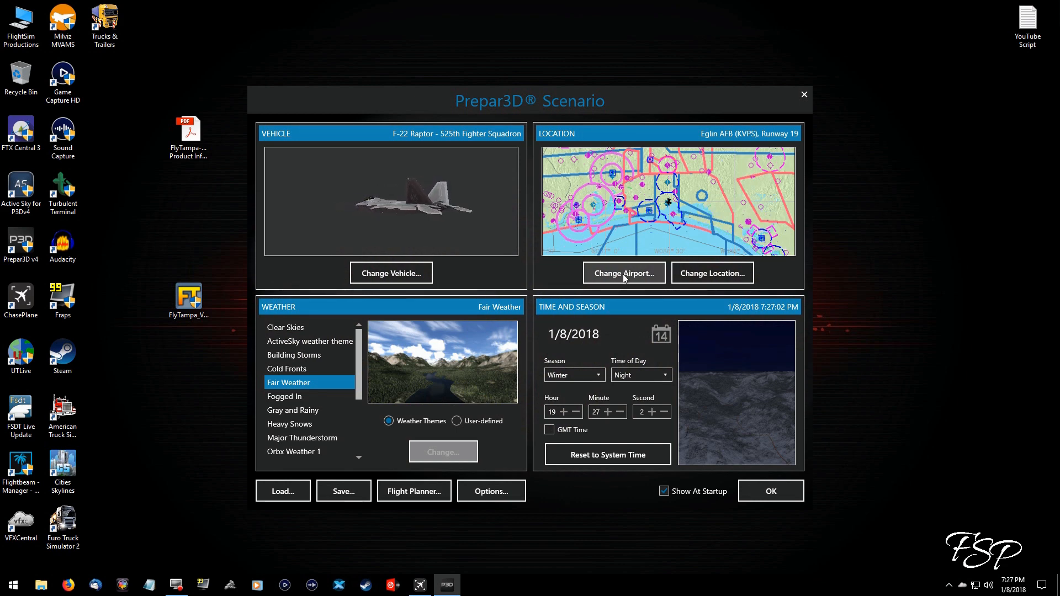
Search by ICAO ID and choose Toronto/Pearson Intl (CYYZ) as the starting airport.
{"action": "left_click", "coordinate": [623, 274]}
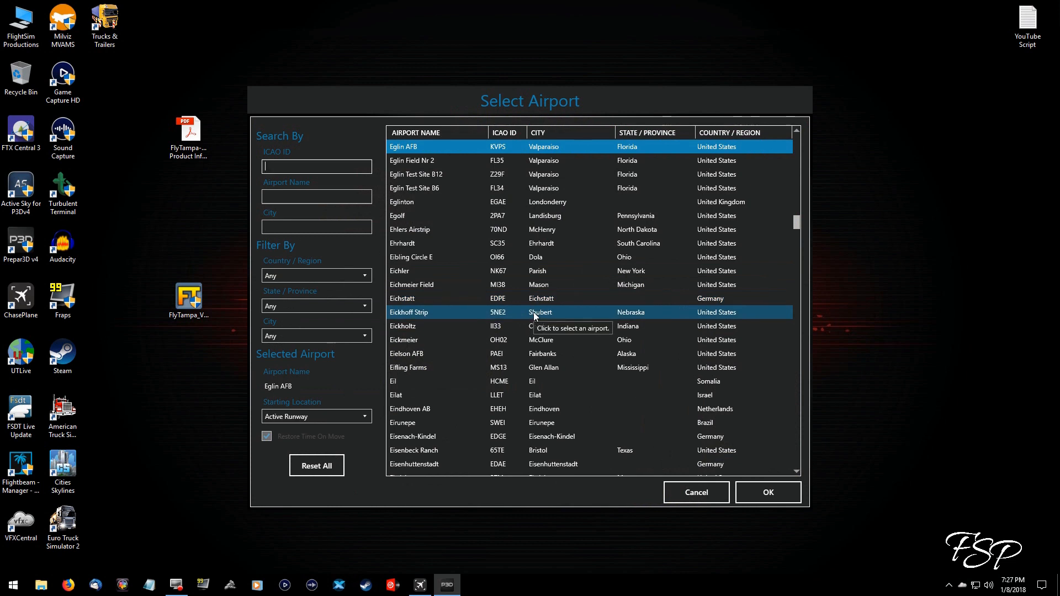
{"action": "mouse_move", "coordinate": [912, 161]}
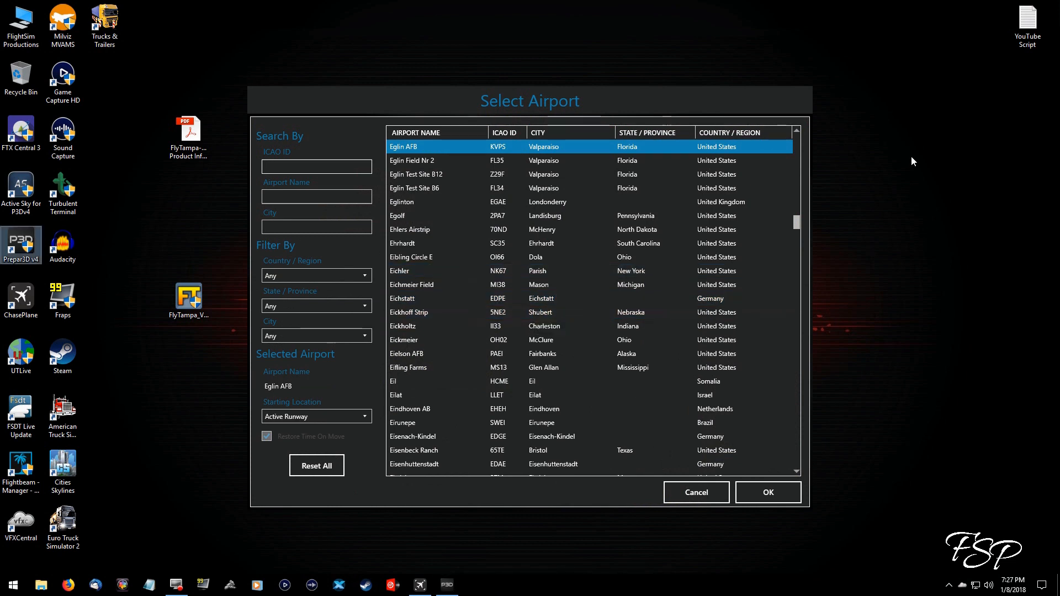
{"action": "mouse_move", "coordinate": [918, 168]}
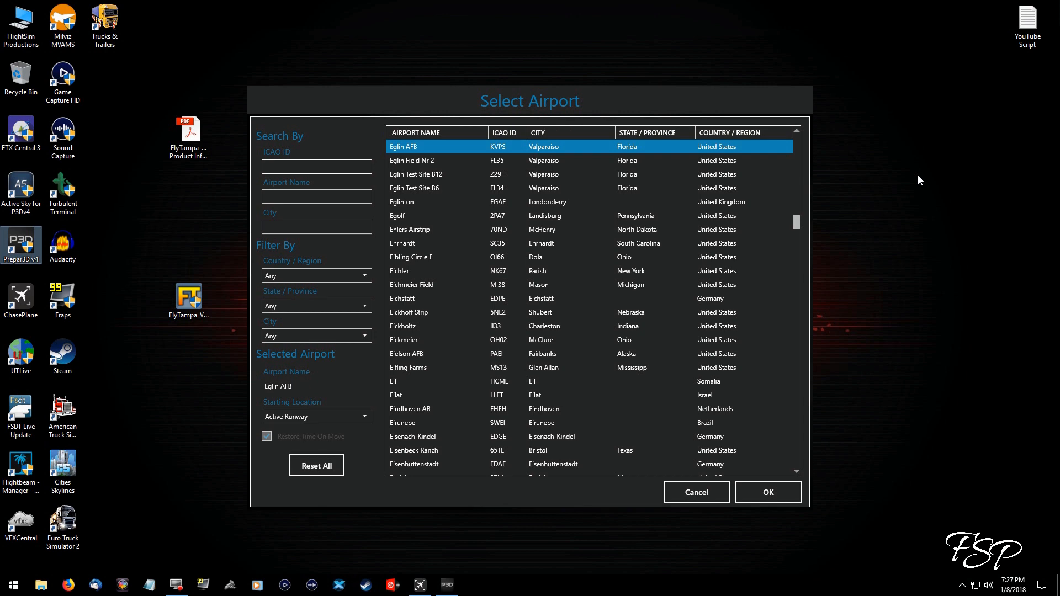
{"action": "mouse_move", "coordinate": [758, 15]}
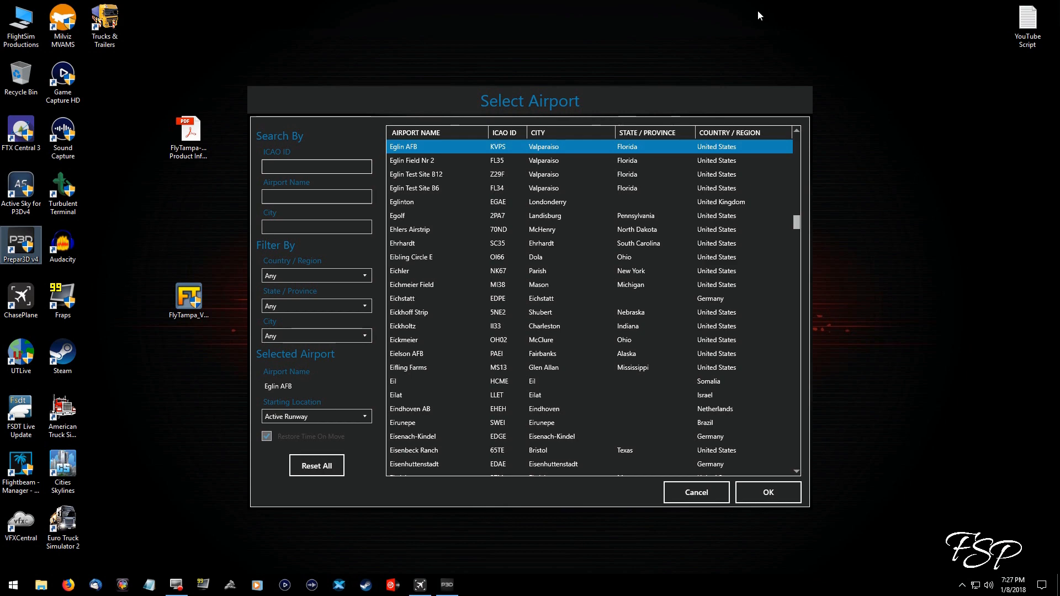
{"action": "mouse_move", "coordinate": [318, 213]}
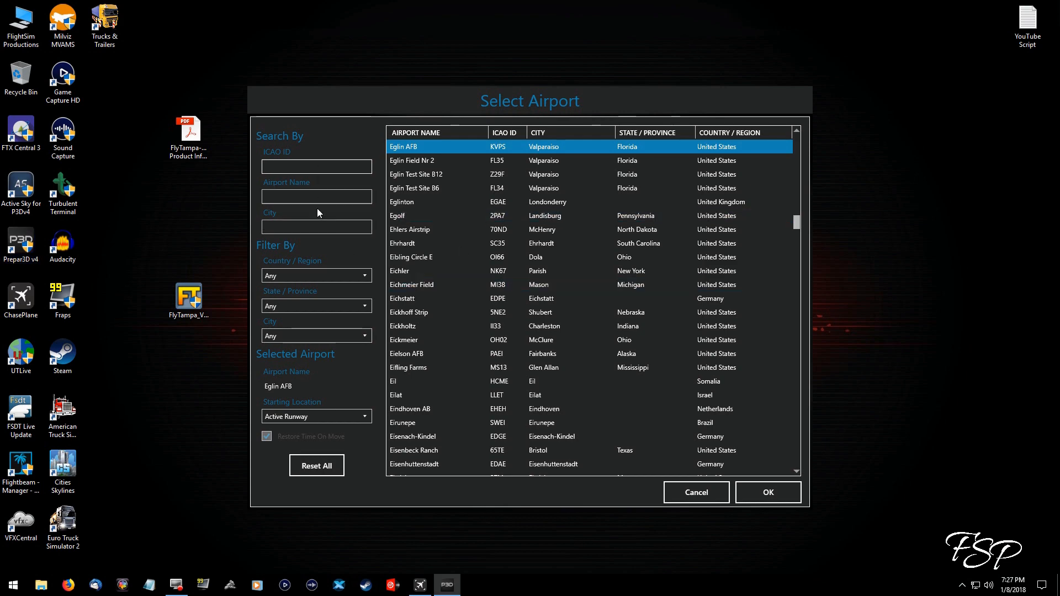
{"action": "type", "text": "cyya"}
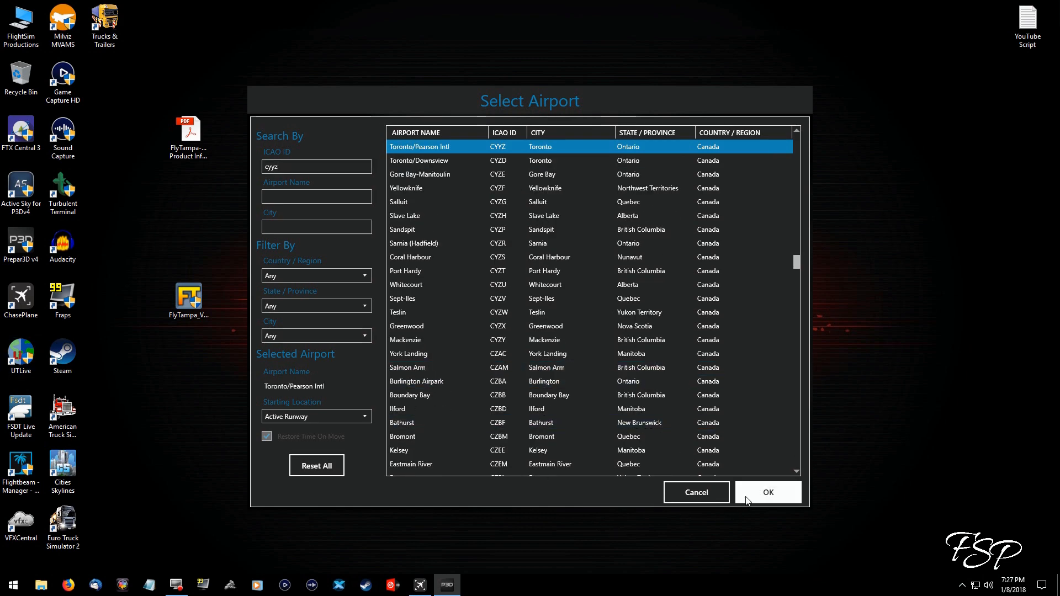
{"action": "left_click", "coordinate": [768, 492]}
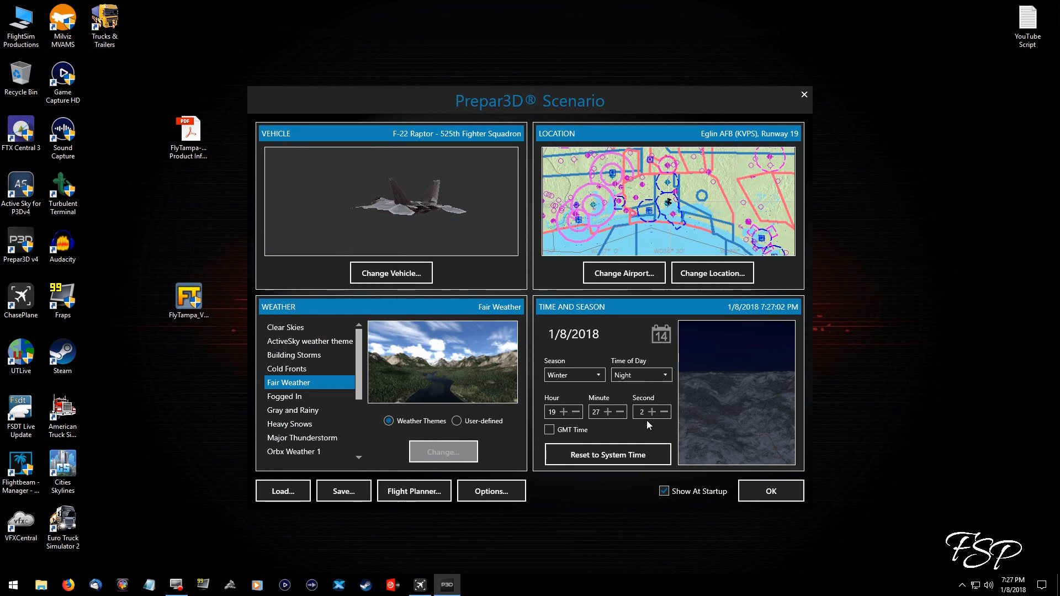
Set Time of Day to Day and open the vehicle selector.
{"action": "left_click", "coordinate": [638, 374]}
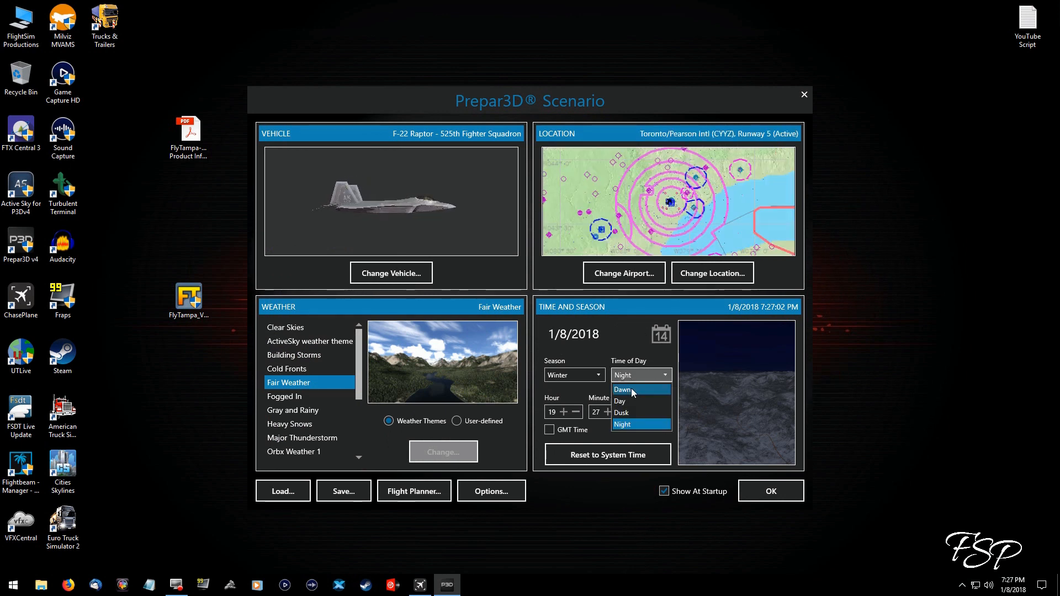
{"action": "left_click", "coordinate": [620, 401]}
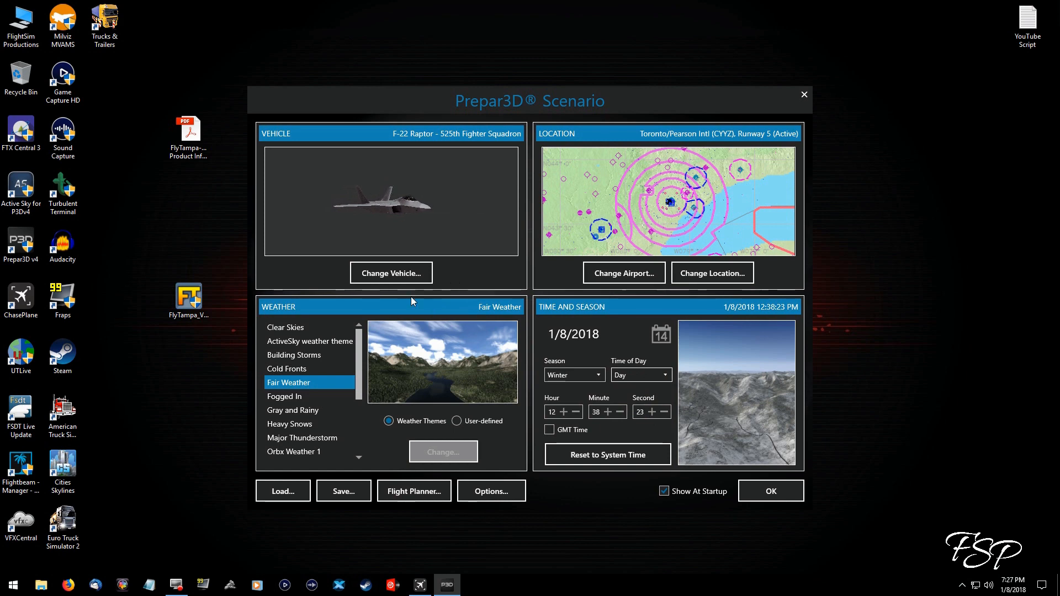
{"action": "left_click", "coordinate": [391, 272]}
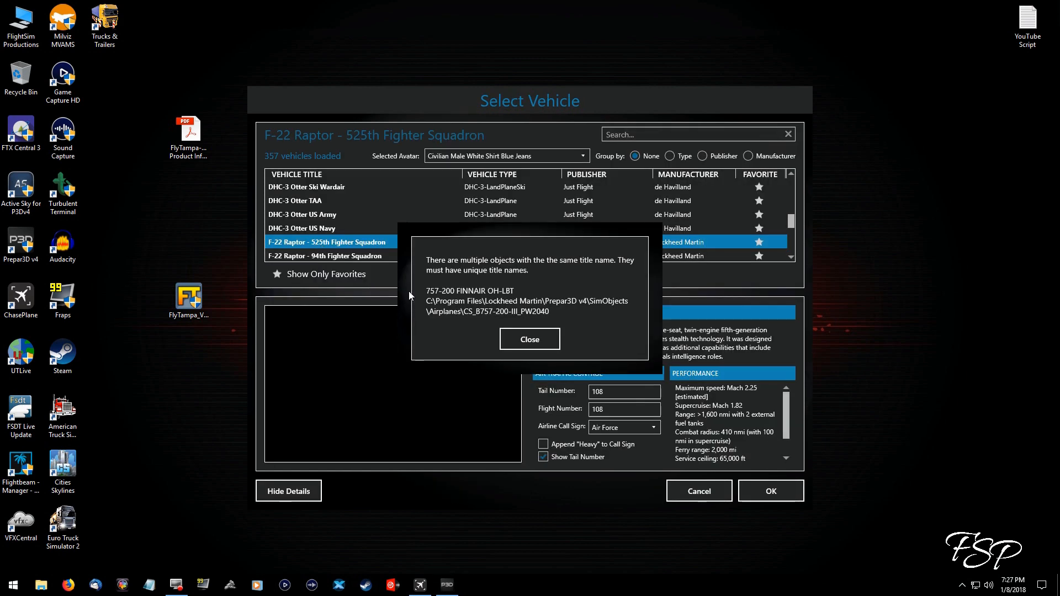
Dismiss the duplicate-title warning, choose IRIS Silence Twister J2200 FG 0, and start the flight.
{"action": "left_click", "coordinate": [530, 339]}
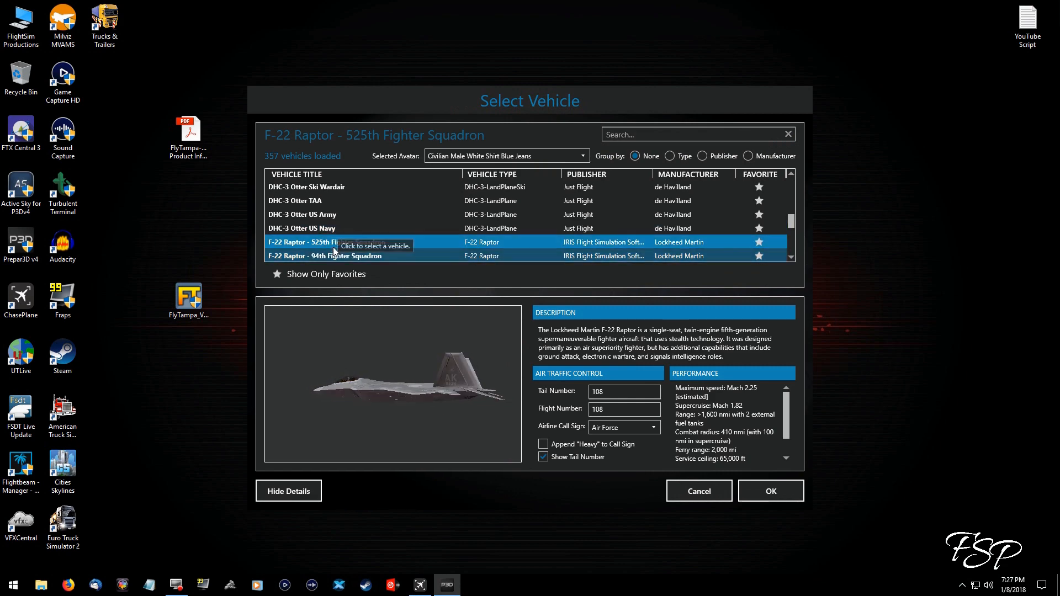
{"action": "scroll", "scroll_direction": "down", "scroll_amount": 3}
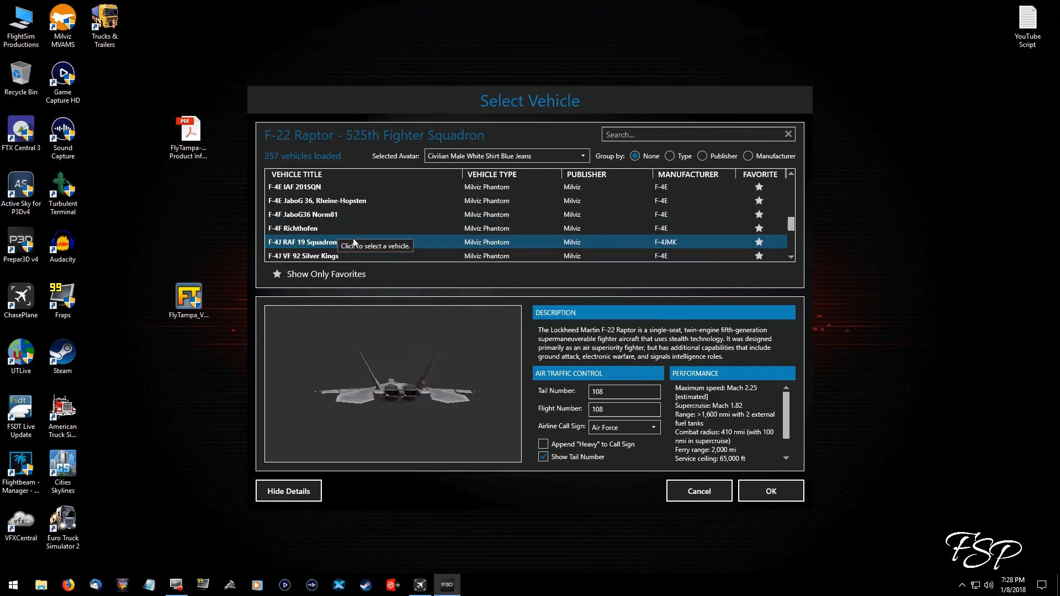
{"action": "scroll", "scroll_direction": "down", "scroll_amount": 3}
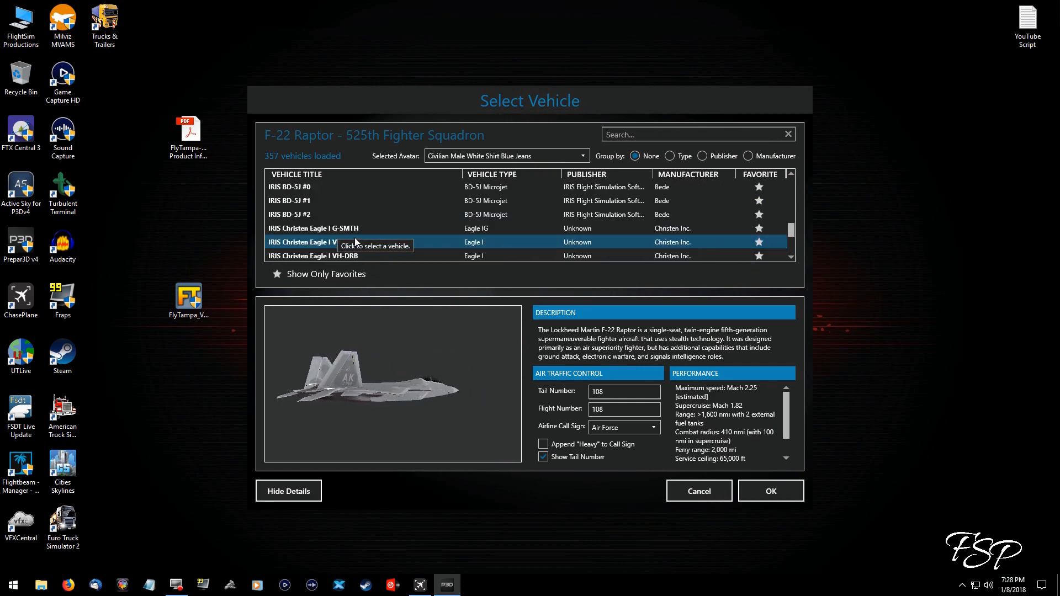
{"action": "scroll", "scroll_direction": "down", "scroll_amount": 3}
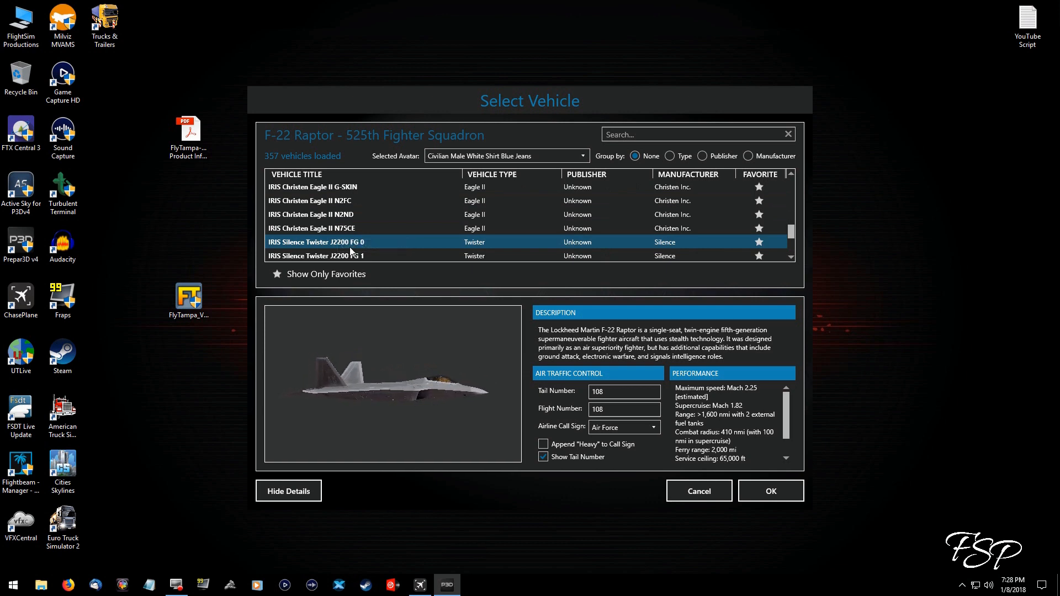
{"action": "left_click", "coordinate": [316, 242]}
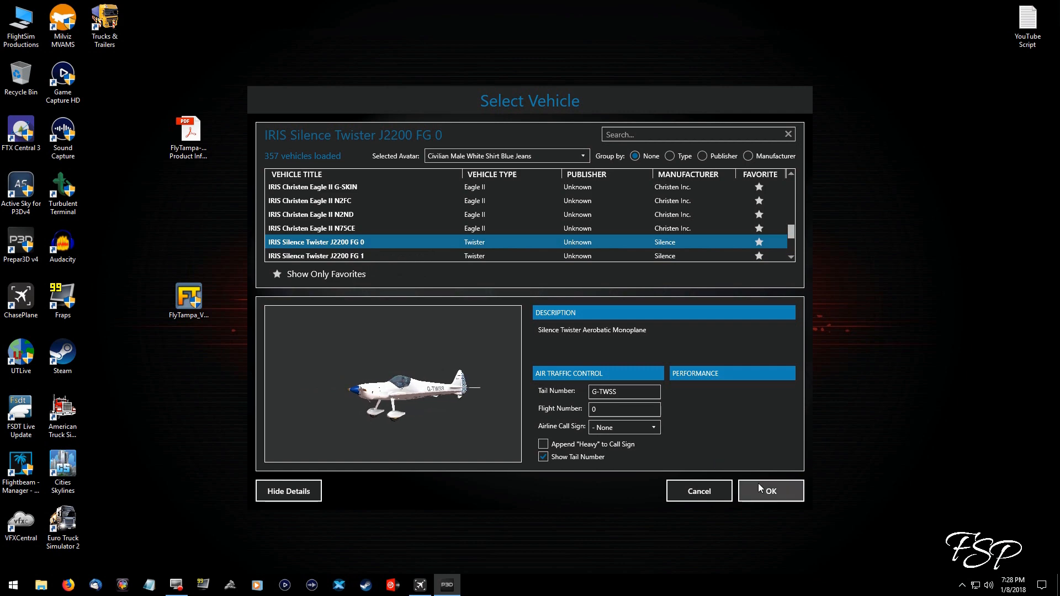
{"action": "left_click", "coordinate": [769, 491]}
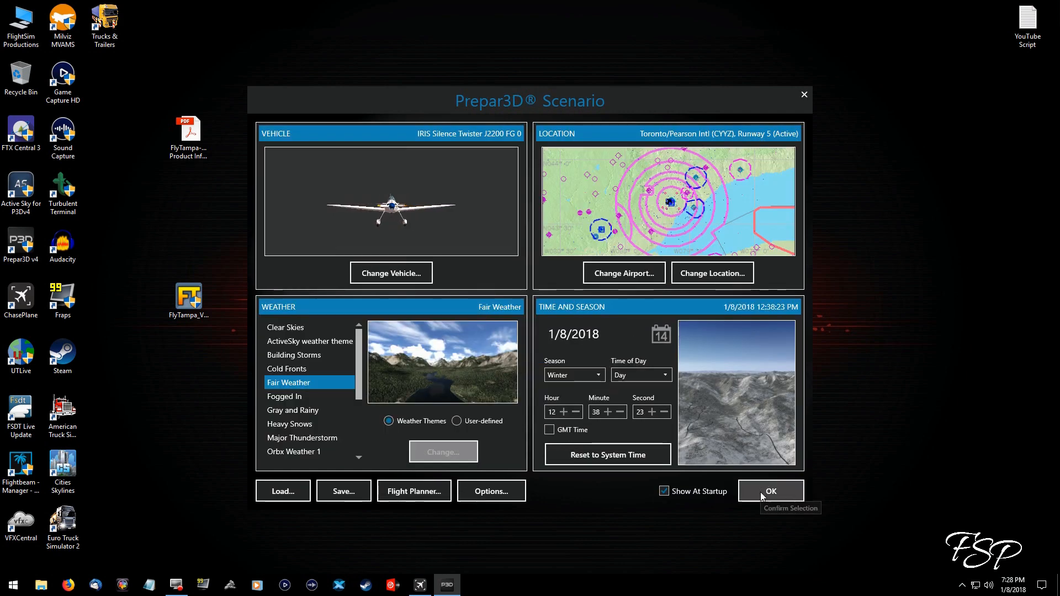
{"action": "left_click", "coordinate": [770, 491]}
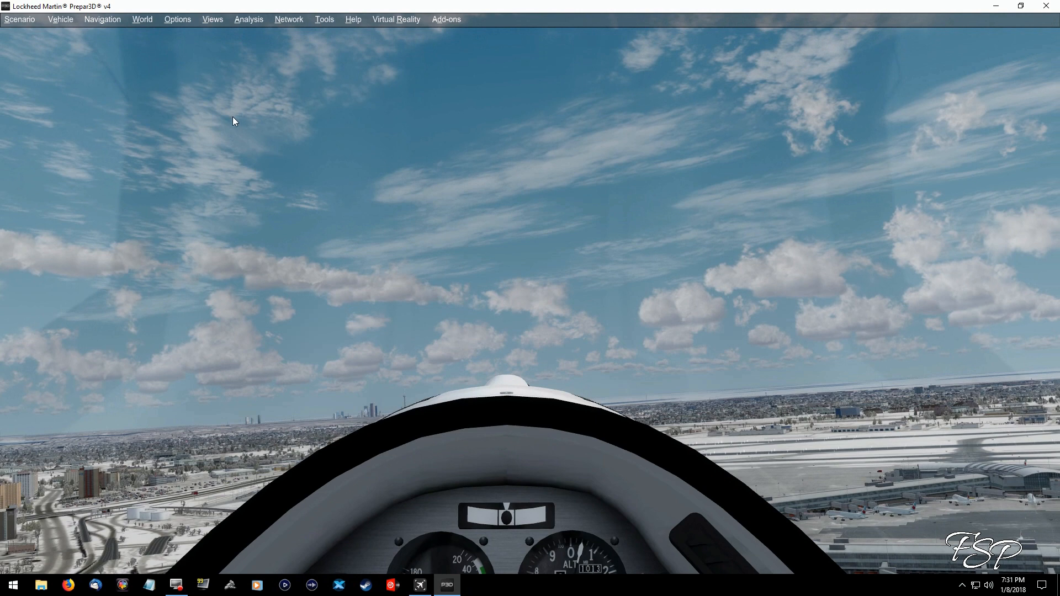
Fly the Twister over snowy Toronto Pearson in daylight and open the World menu.
{"action": "left_click", "coordinate": [142, 18]}
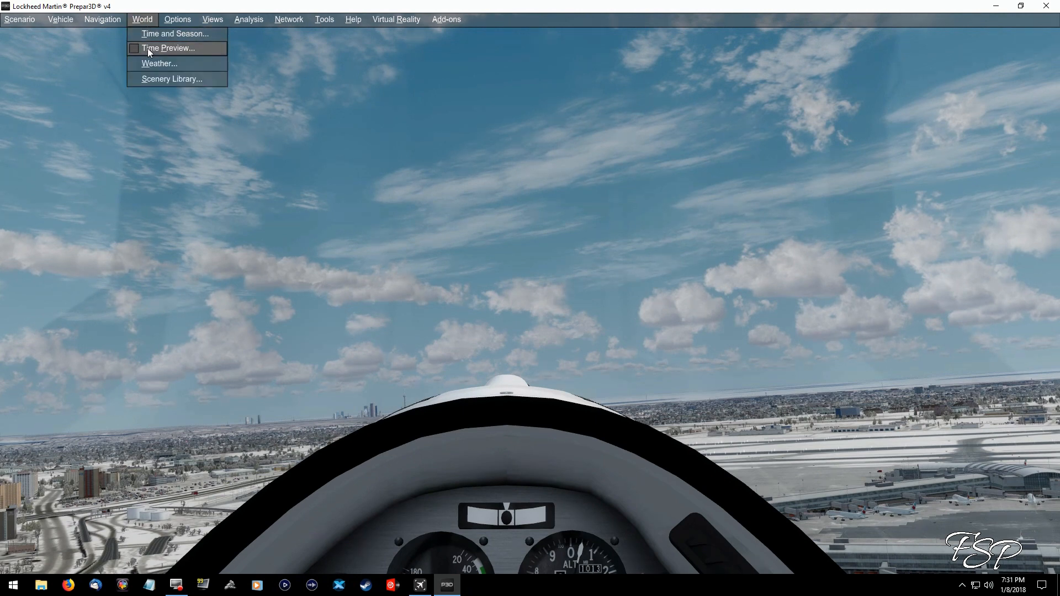
Apply a -5.20 hour Time Preview offset for a night view.
{"action": "left_click", "coordinate": [168, 47]}
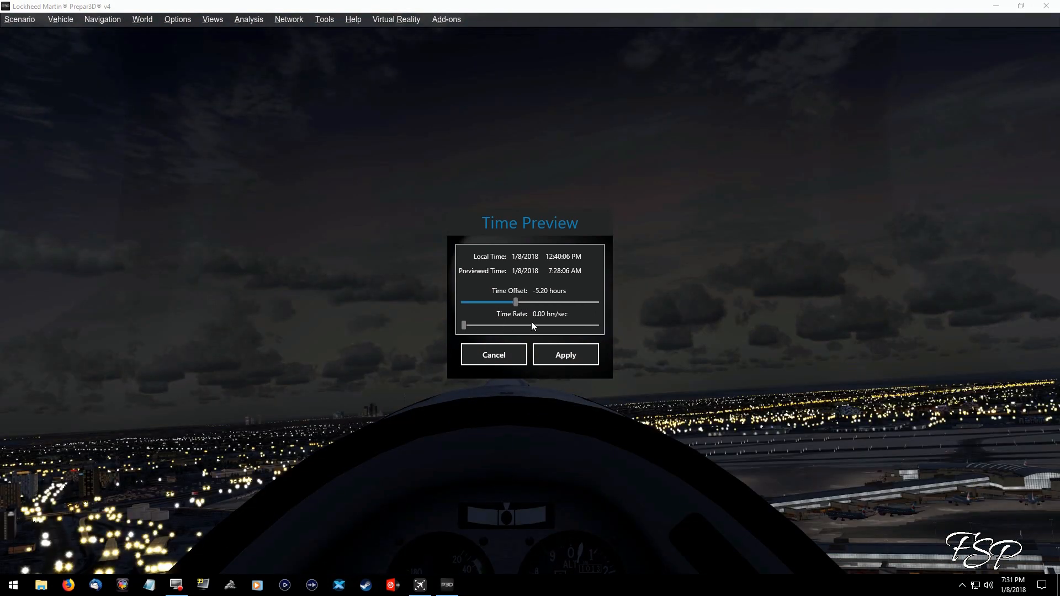
{"action": "left_click", "coordinate": [565, 355]}
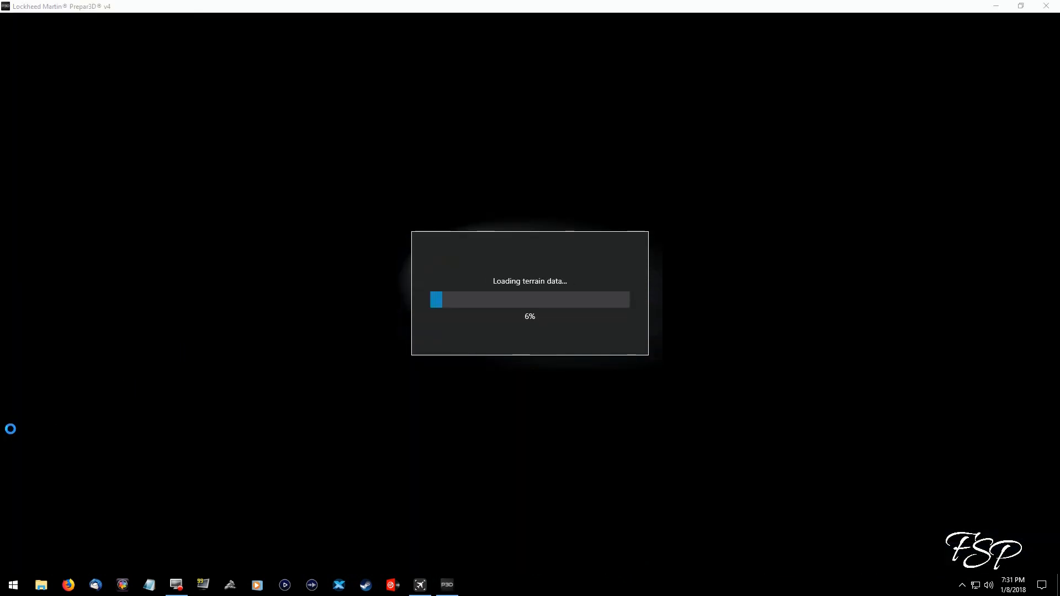